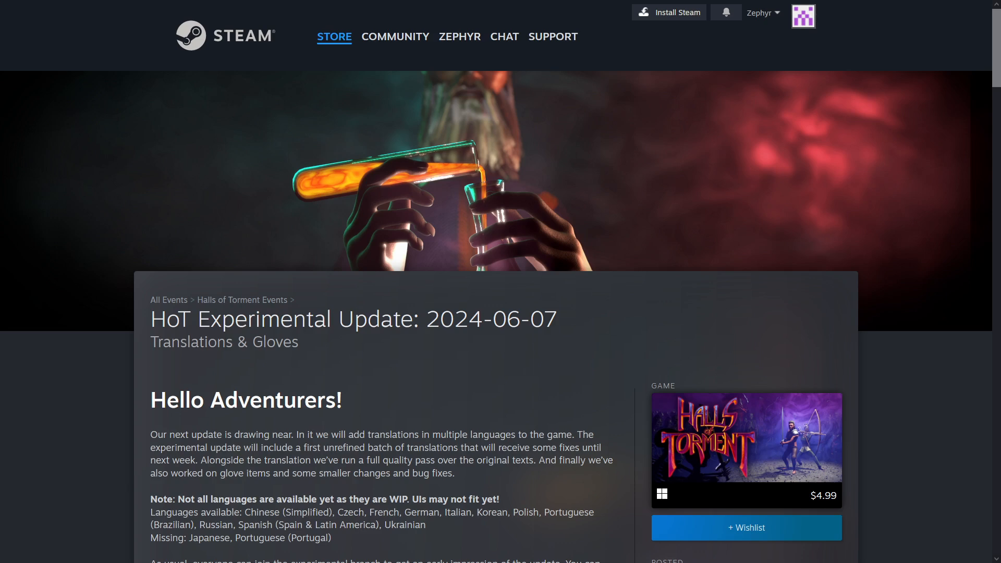
Scroll past the update introduction to the Experimental Changelog heading and Translations list.
scroll("down", 3)
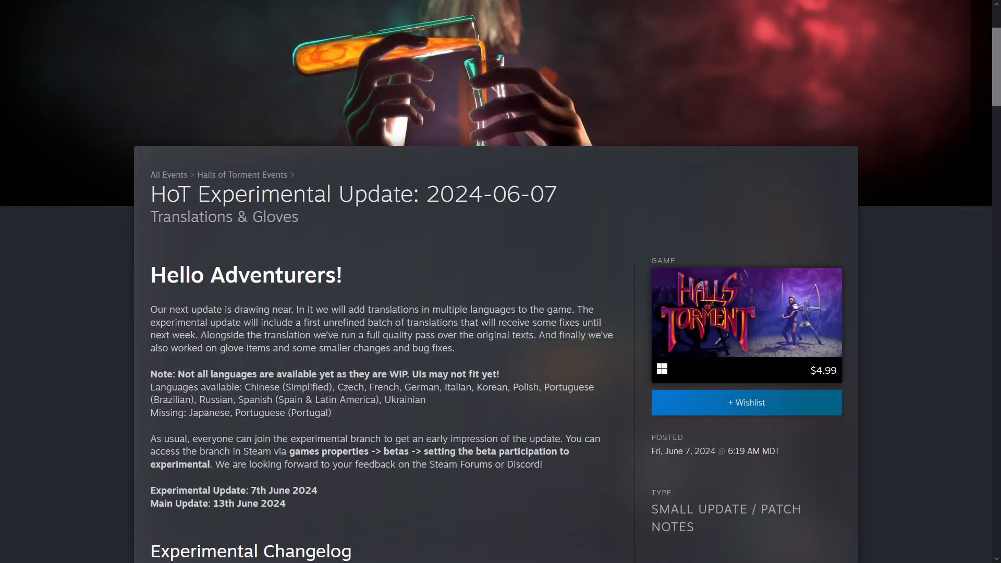
scroll("down", 3)
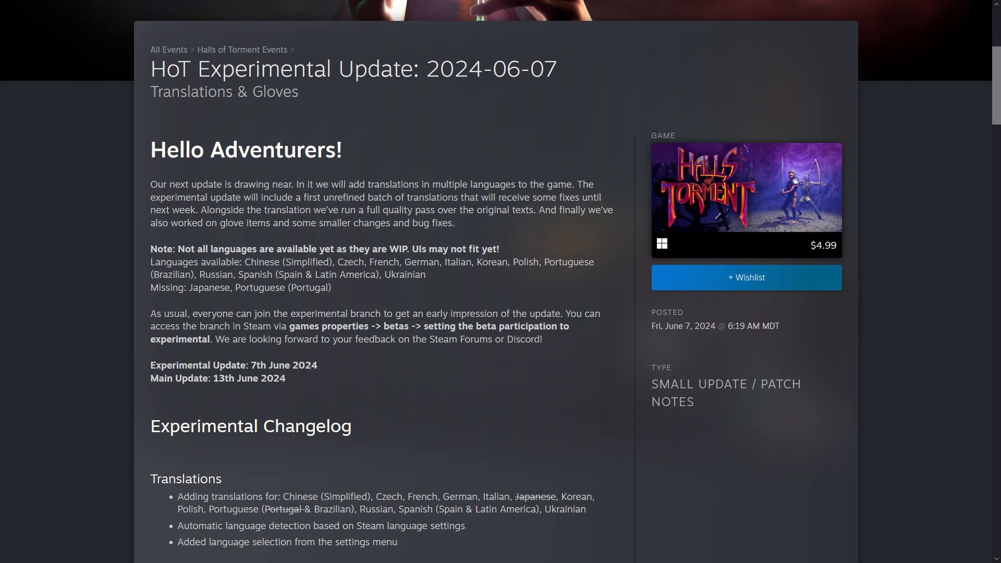
mouse_move(502, 373)
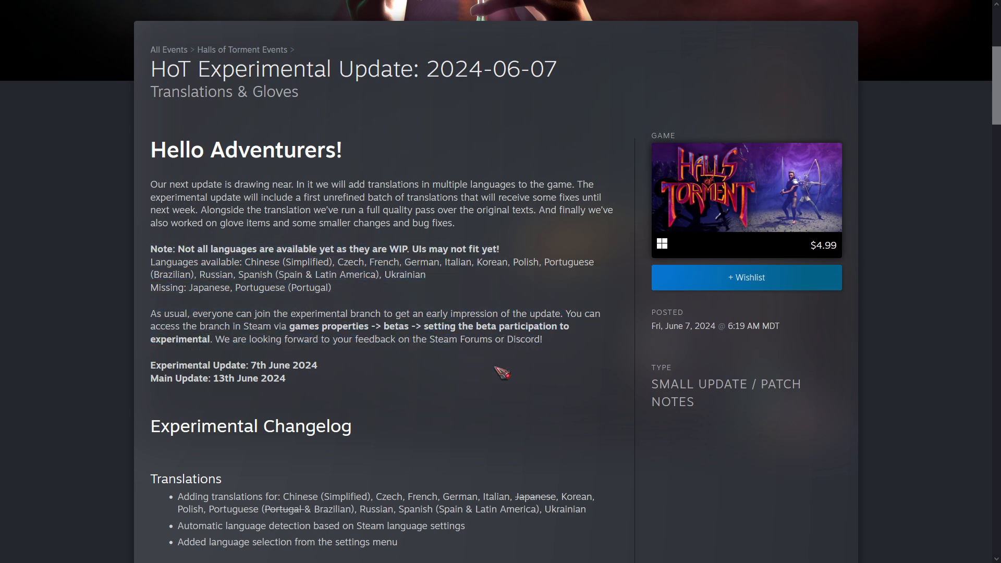
Scroll through Changes and Small Features to the Items and Quests lists, marking a word in the Gem Clusters line.
scroll("down", 3)
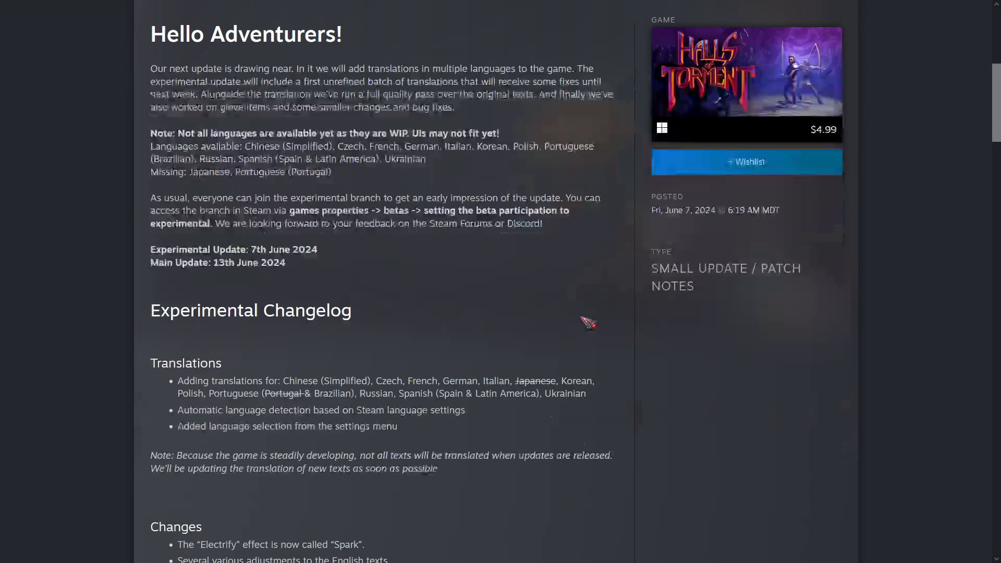
scroll("down", 3)
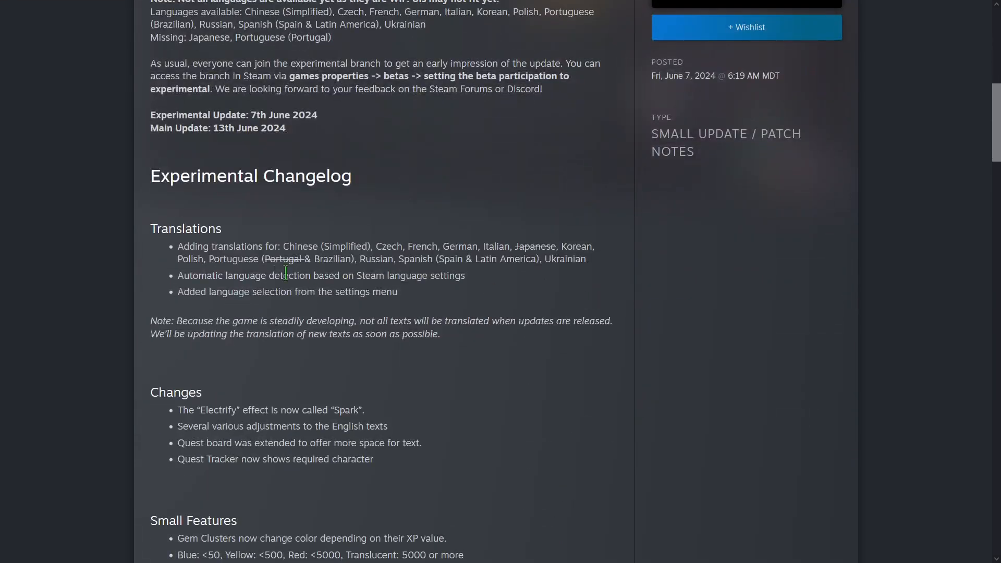
scroll("down", 3)
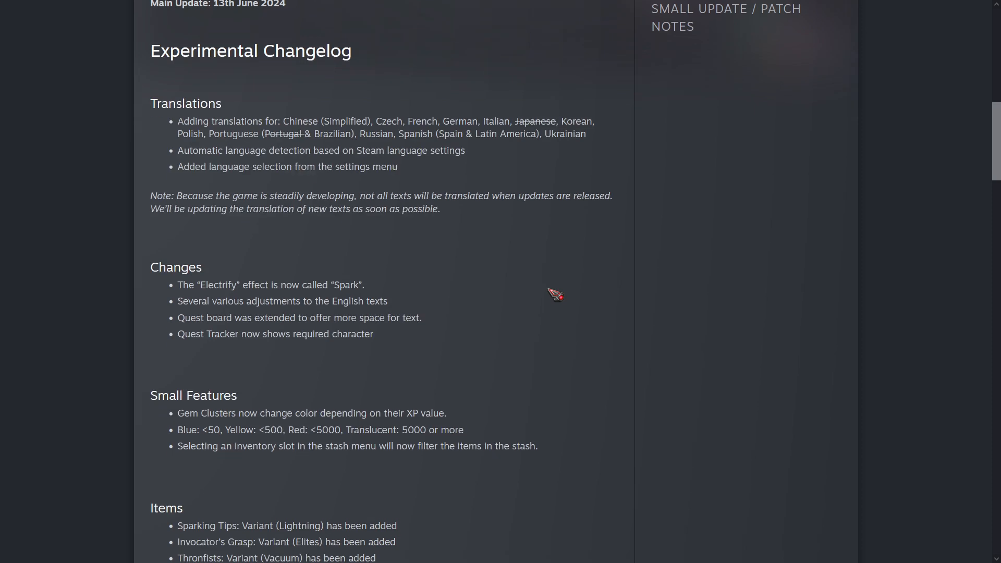
scroll("down", 3)
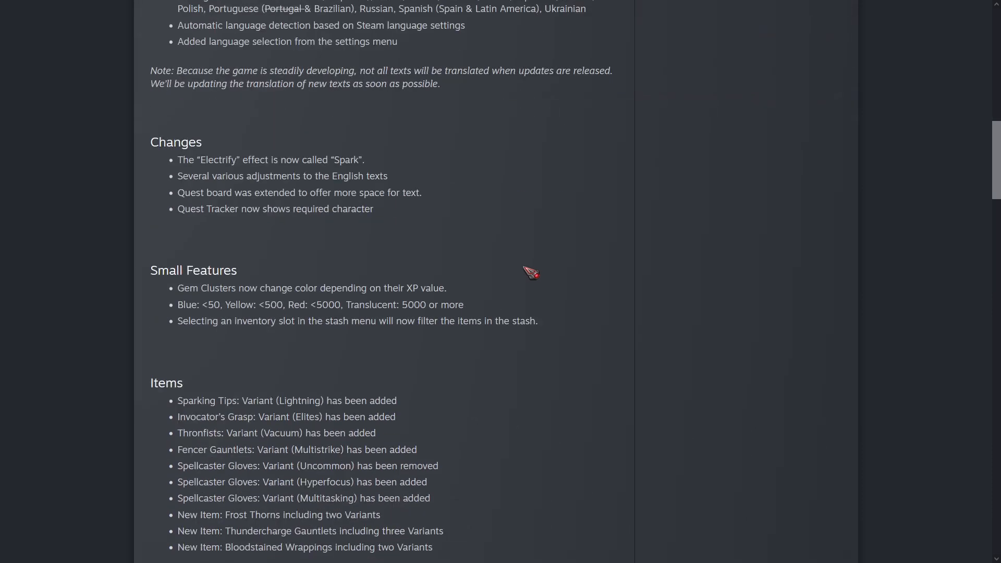
mouse_move(376, 162)
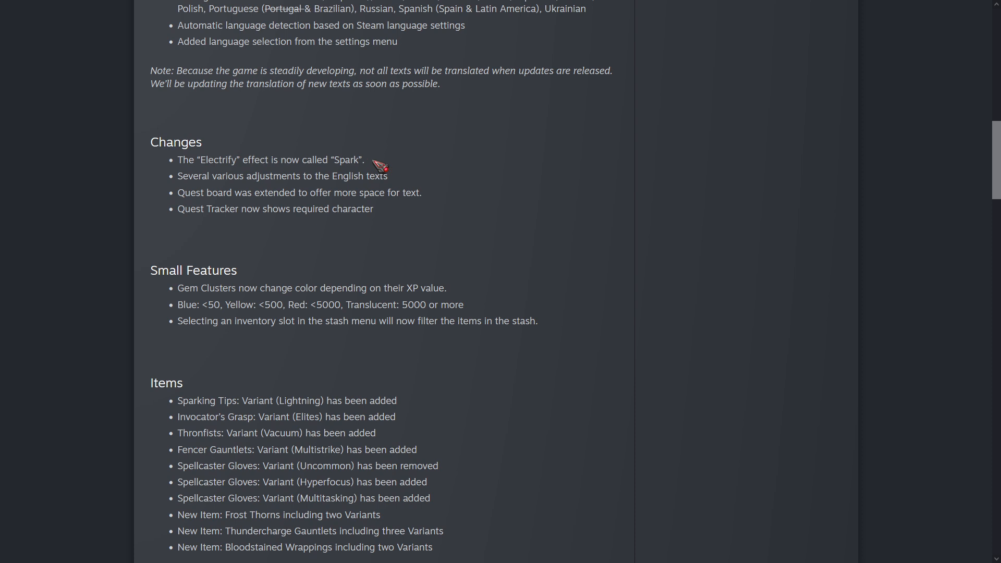
mouse_move(267, 202)
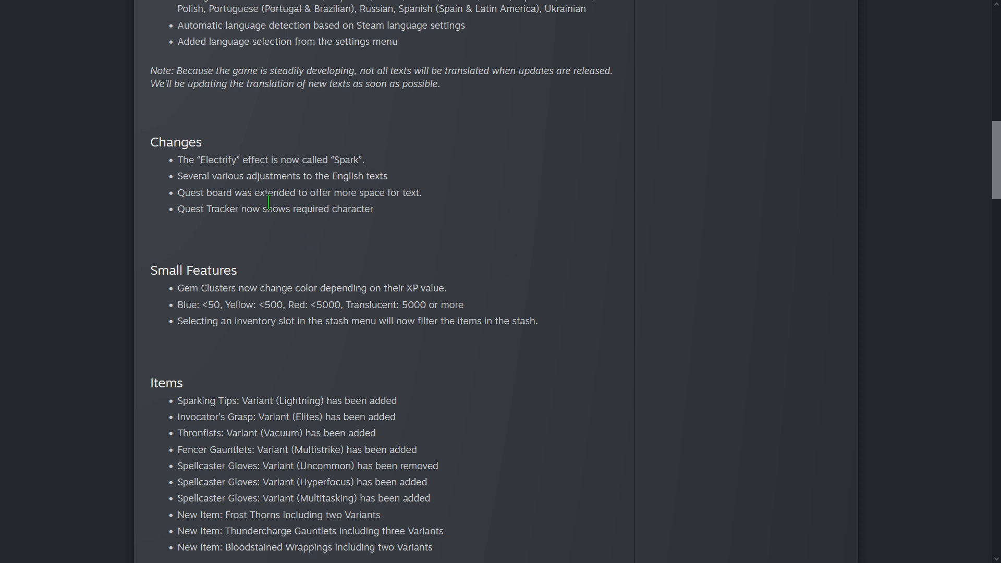
scroll("down", 3)
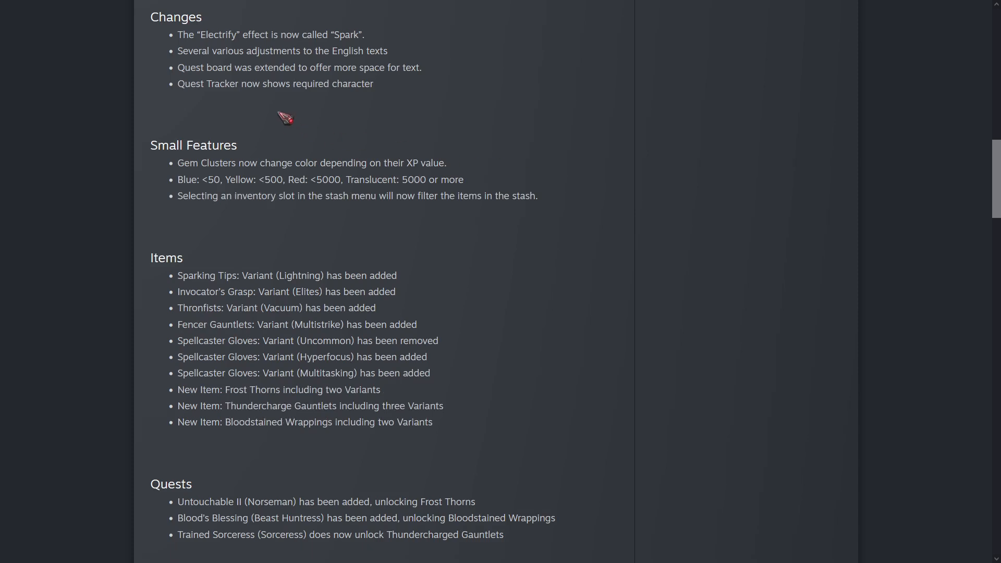
mouse_move(538, 154)
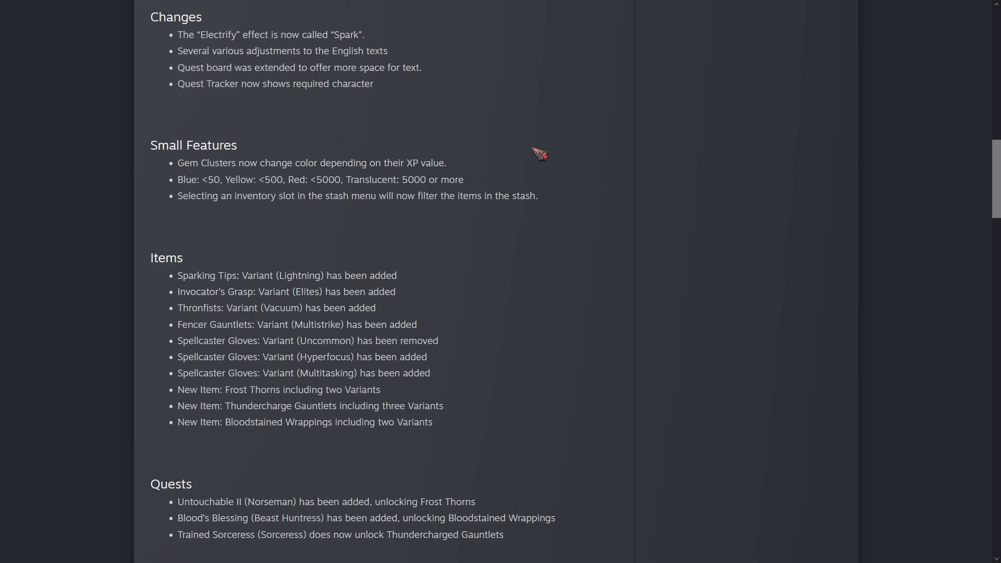
mouse_move(383, 163)
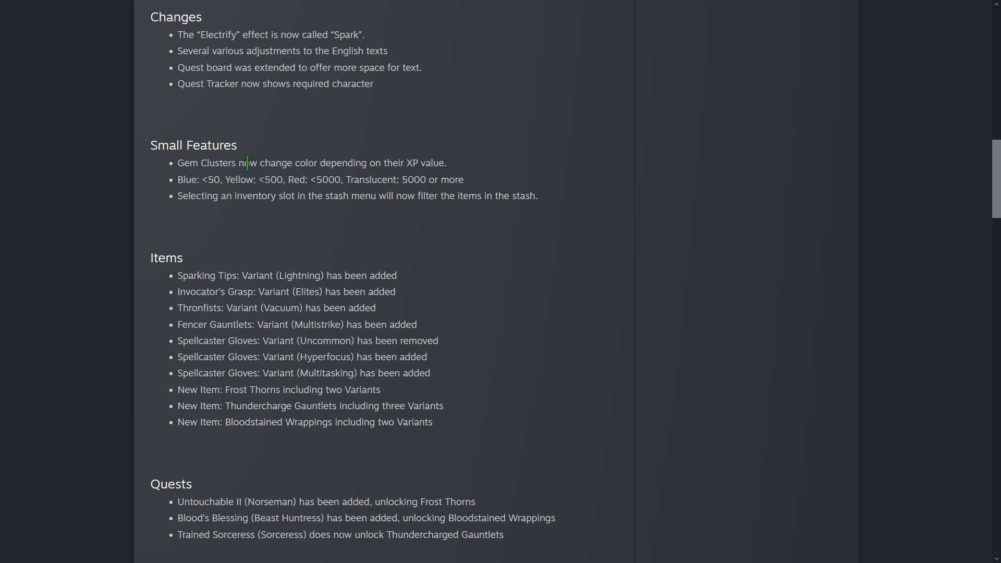
double_click(432, 163)
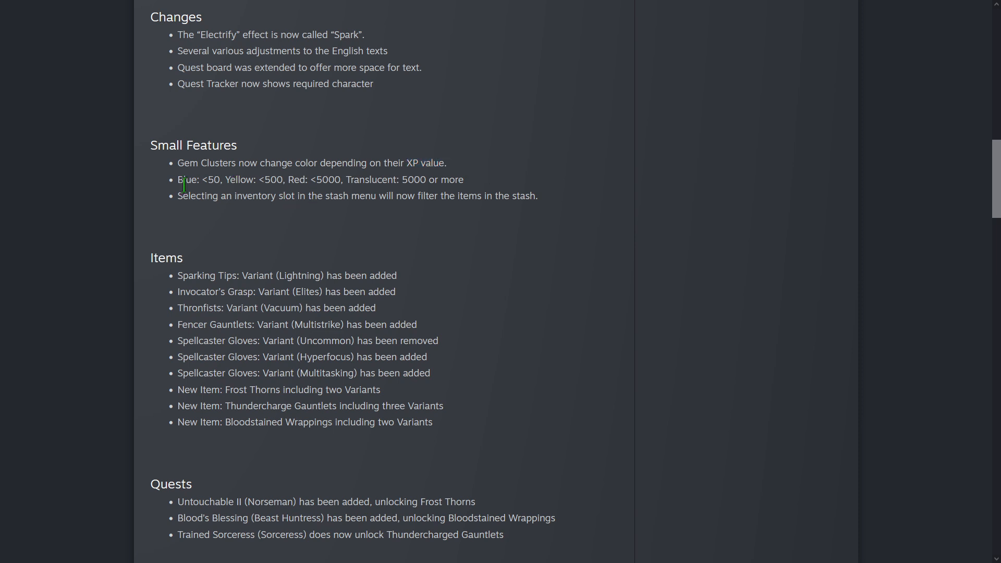
mouse_move(406, 179)
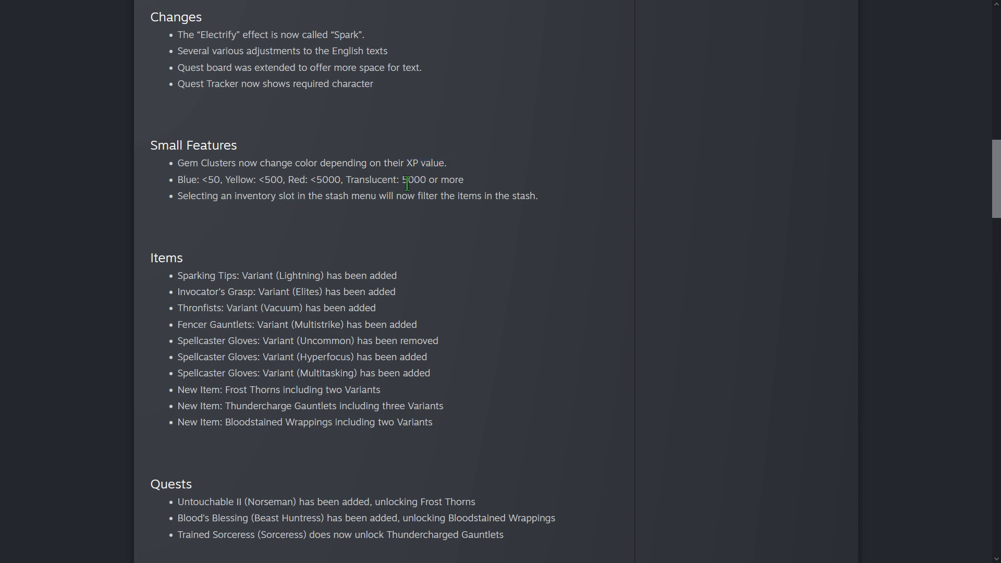
mouse_move(511, 184)
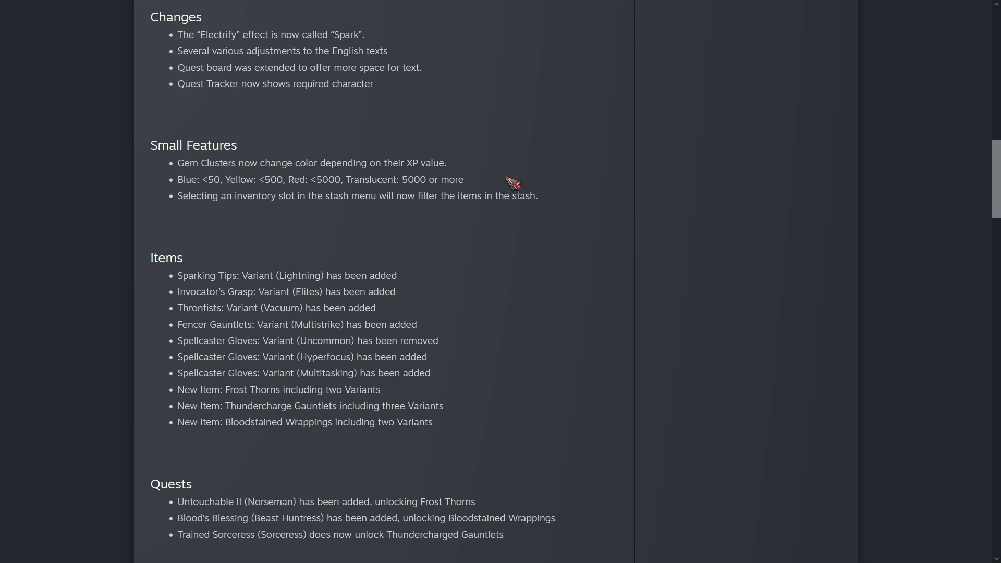
mouse_move(195, 214)
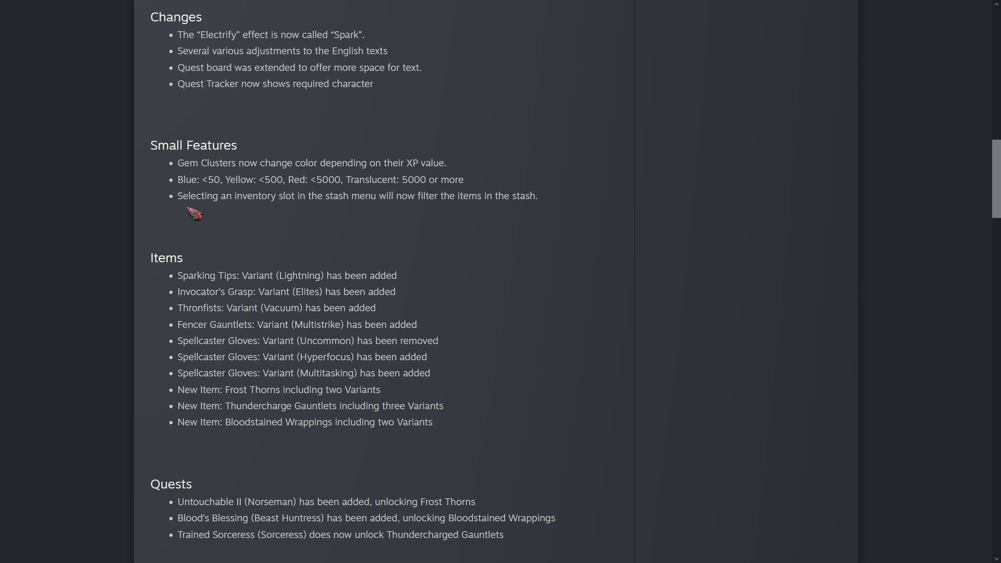
mouse_move(578, 190)
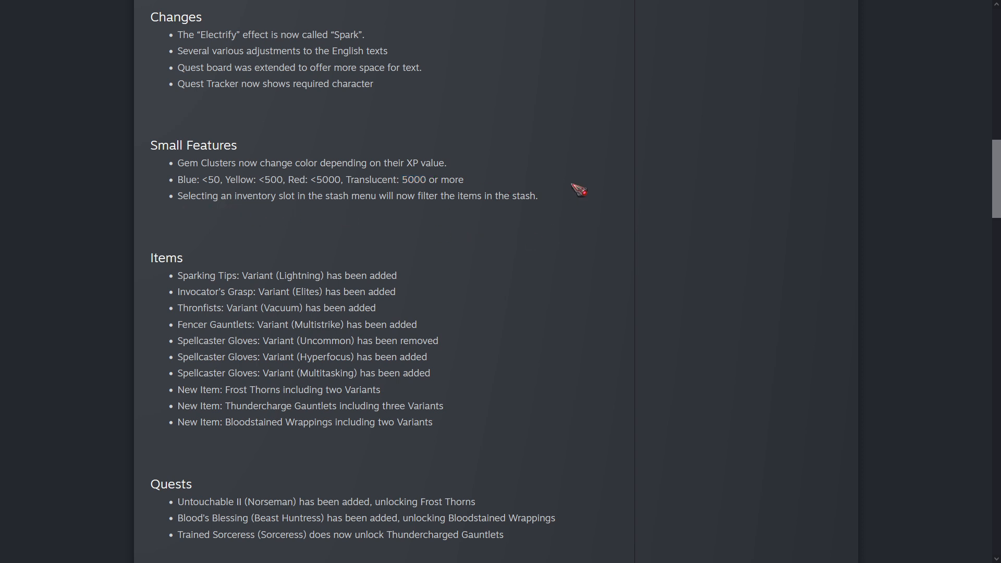
Scroll past Items and Quests into Balancing, marking 'Lightning' in Sparking Tips and 'Elites' in Invocator's Grasp.
scroll("down", 3)
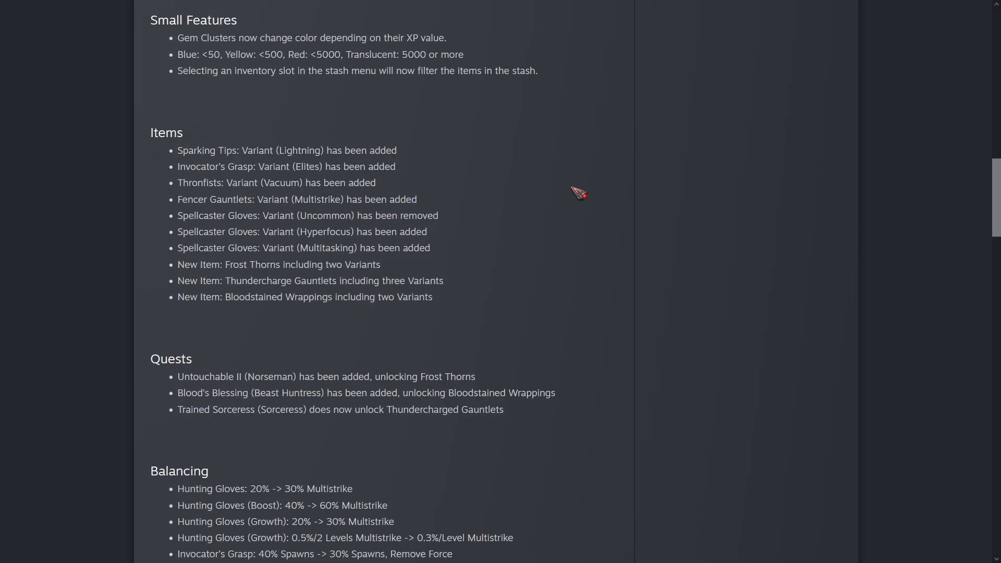
mouse_move(473, 174)
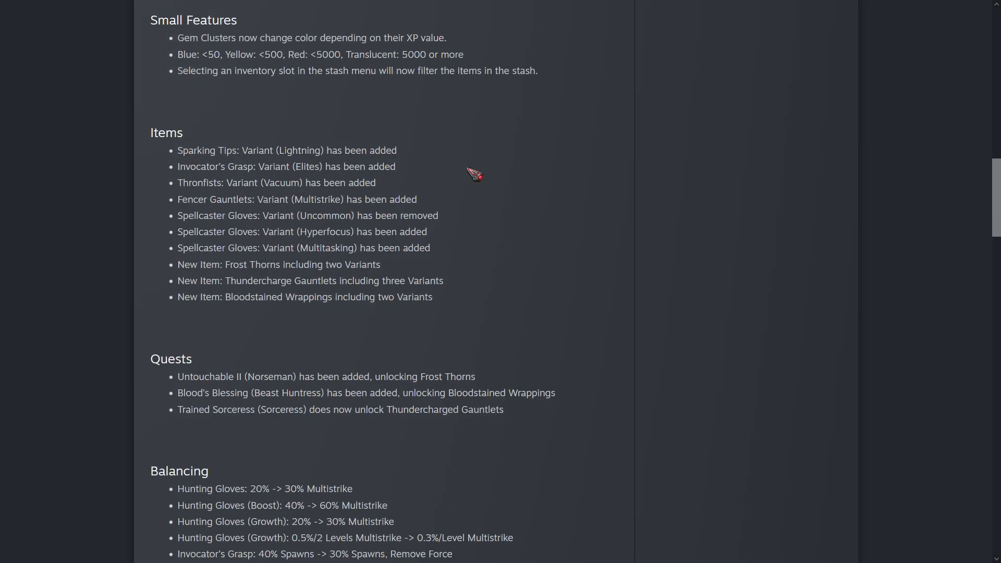
double_click(298, 150)
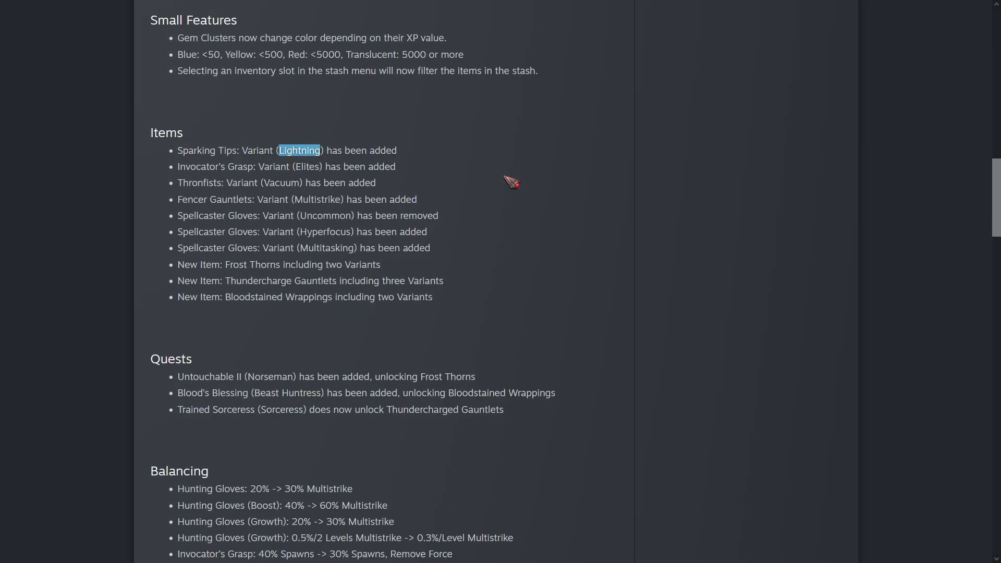
double_click(307, 167)
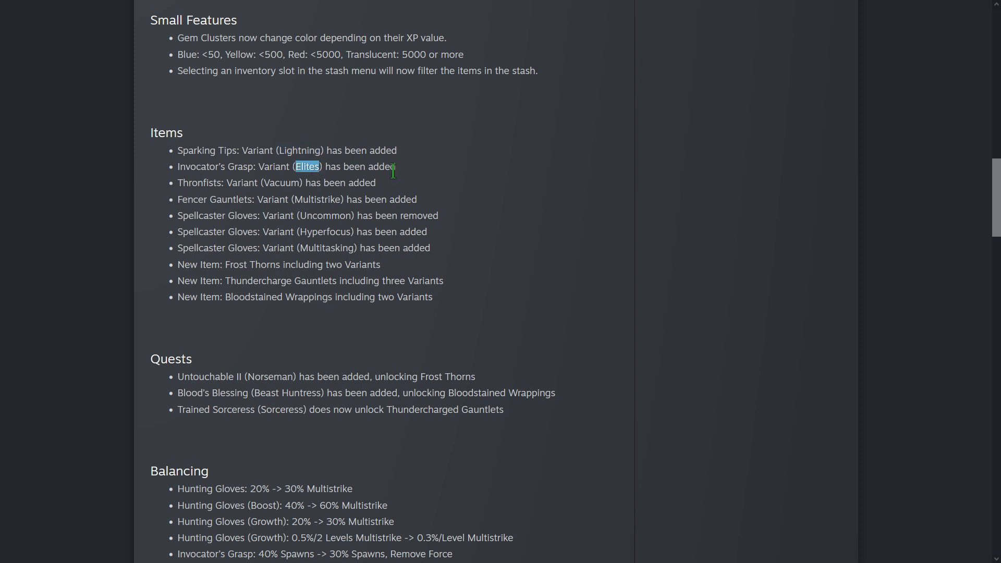
mouse_move(532, 174)
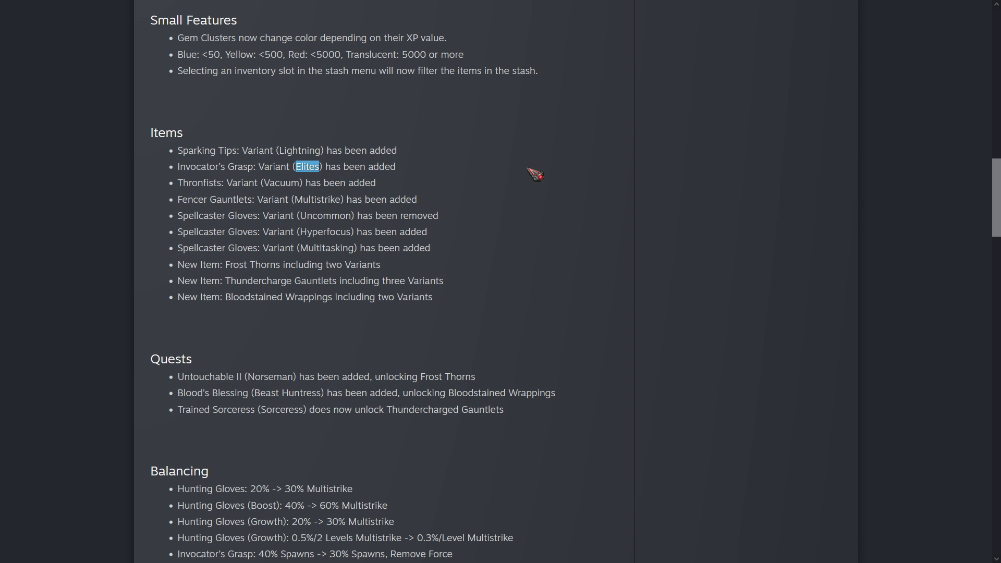
mouse_move(450, 294)
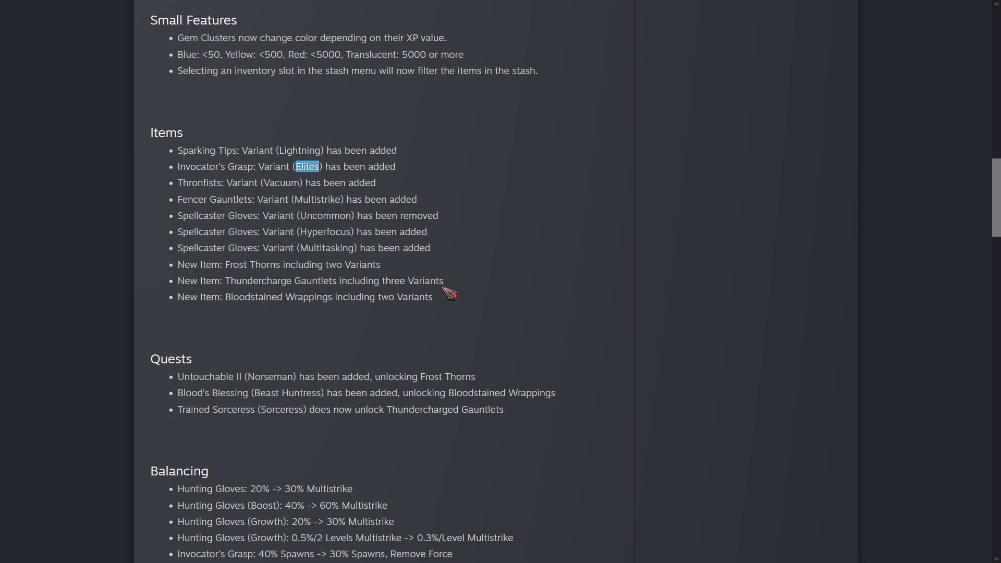
mouse_move(399, 271)
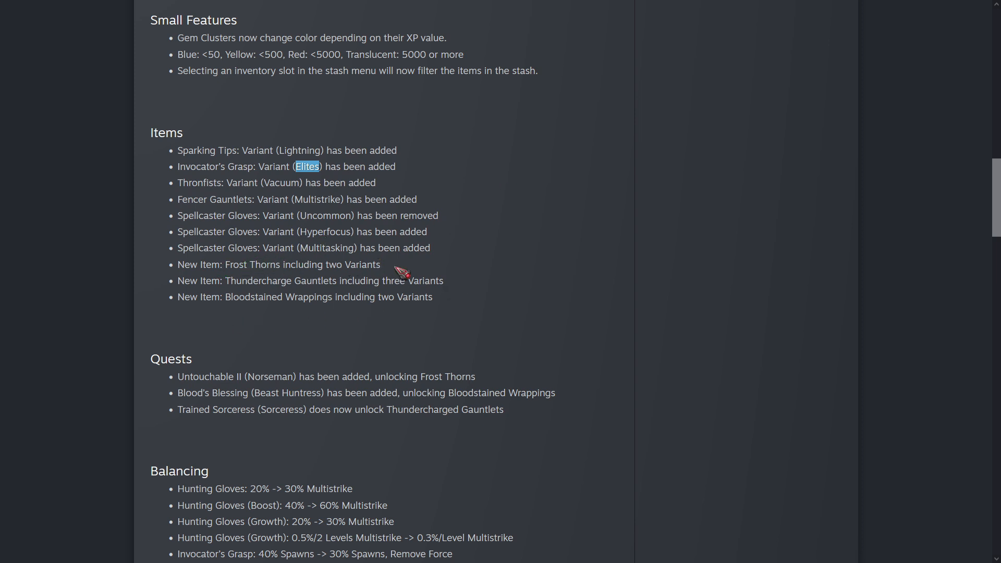
mouse_move(263, 281)
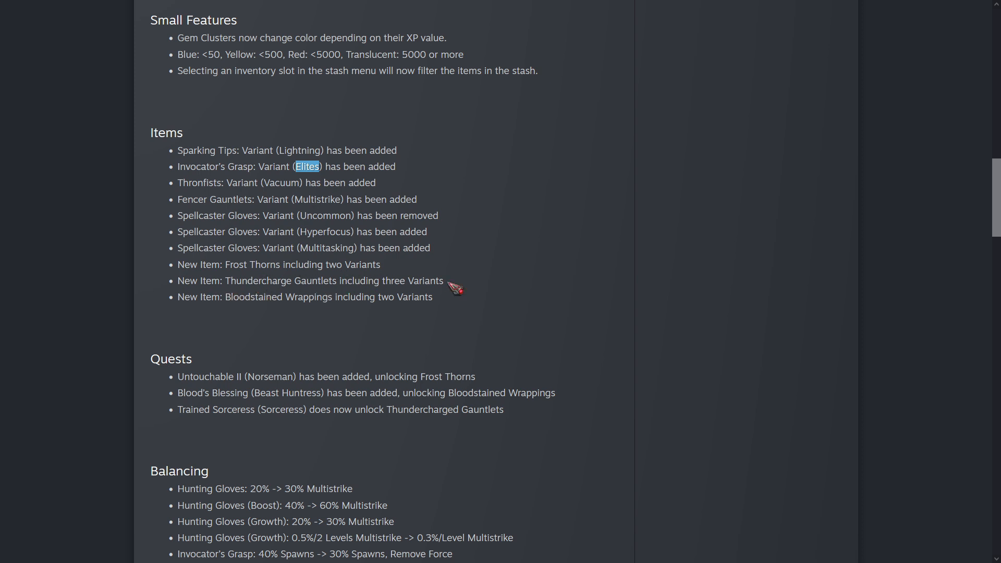
mouse_move(336, 301)
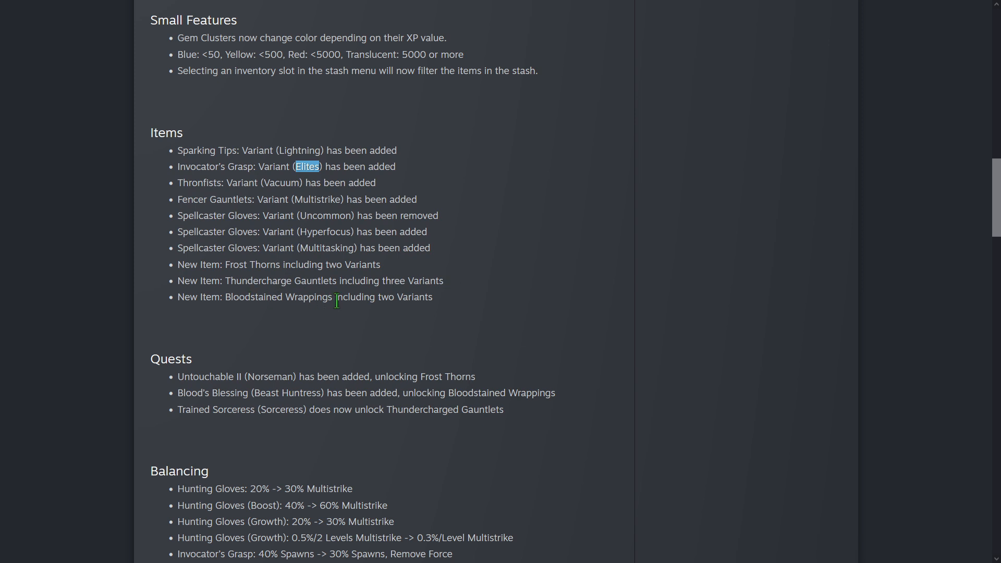
mouse_move(503, 281)
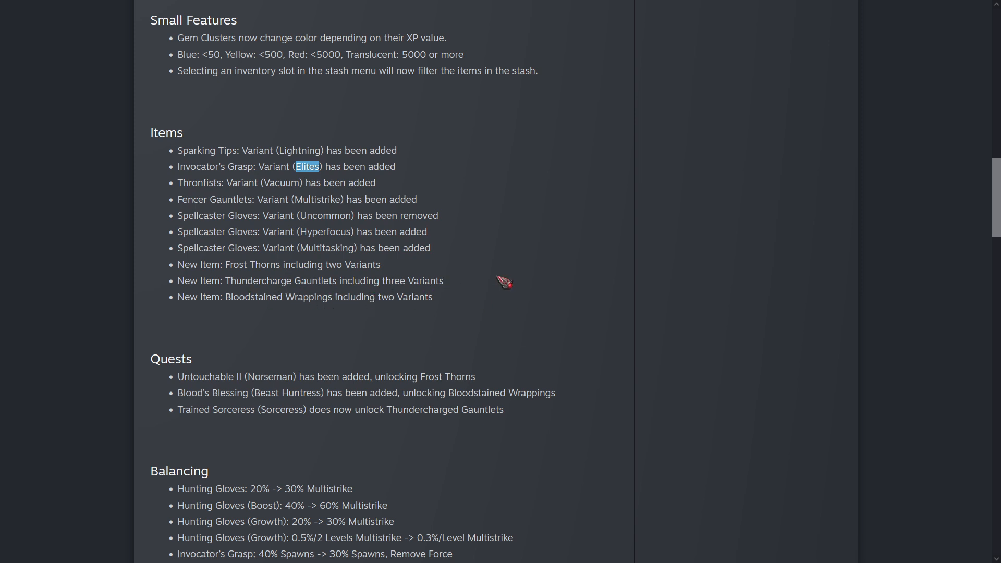
scroll("down", 3)
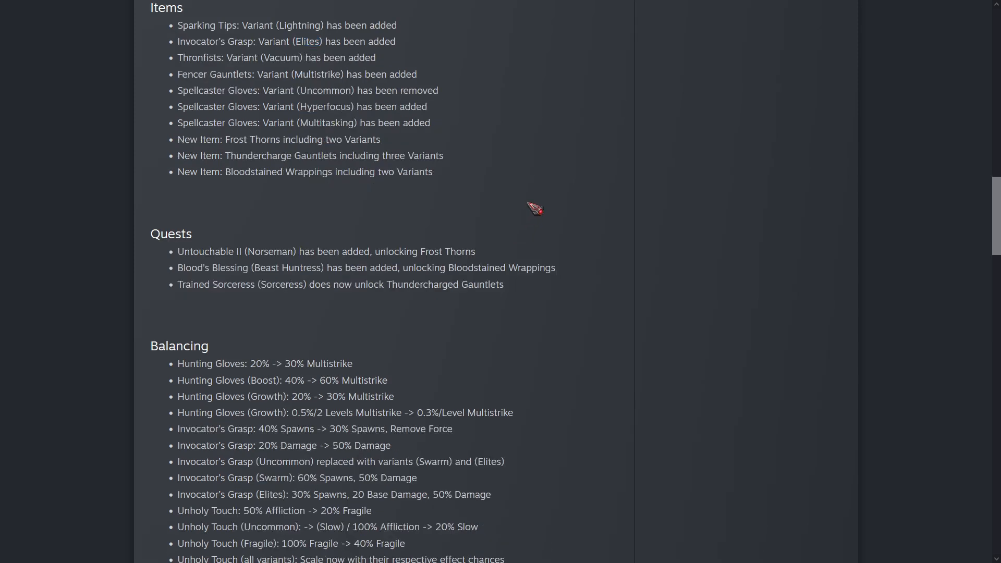
scroll("down", 3)
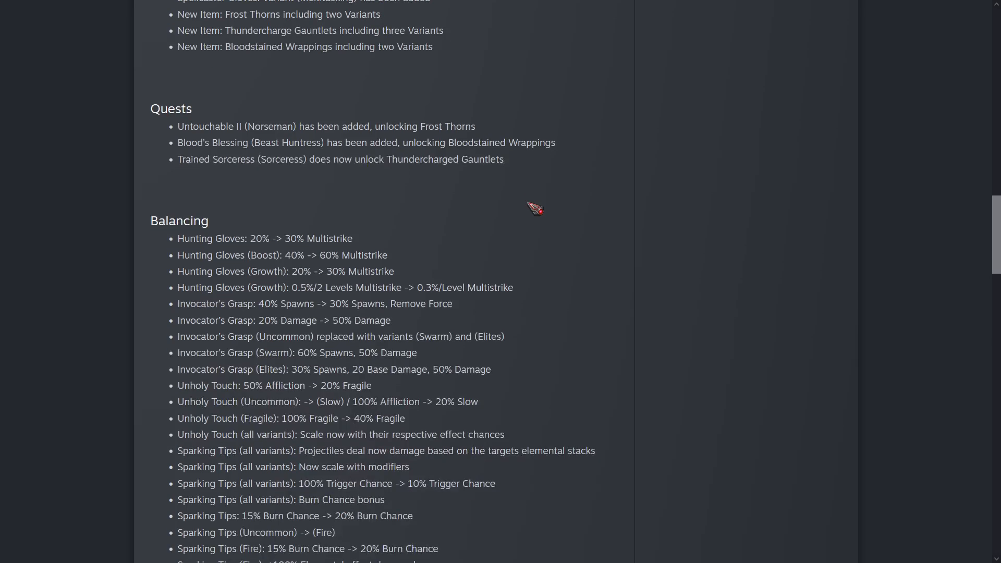
mouse_move(204, 152)
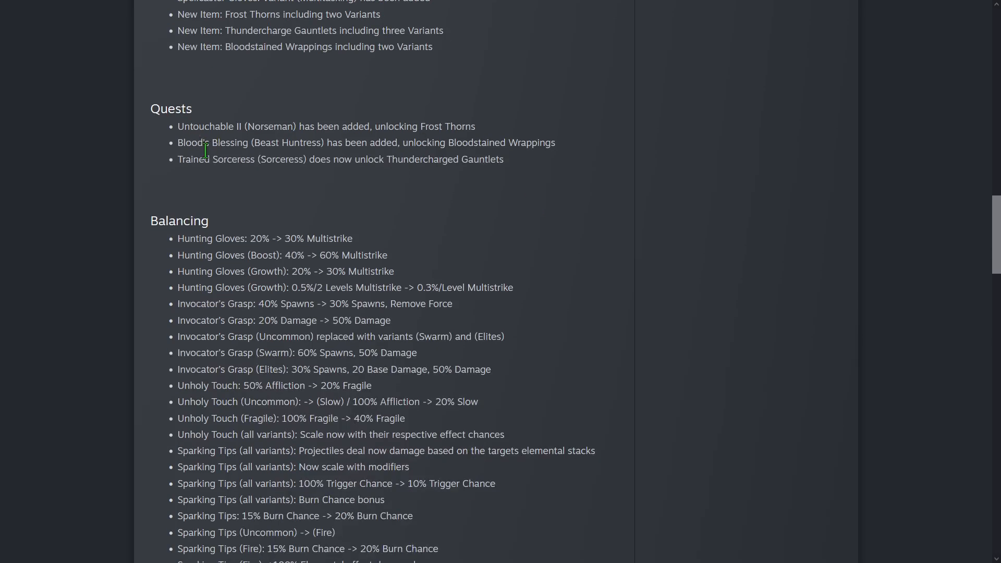
Clear the Hunting Gloves and Invocator's Grasp highlights and scroll to the Unholy Touch and Iron Ring entries.
scroll("down", 3)
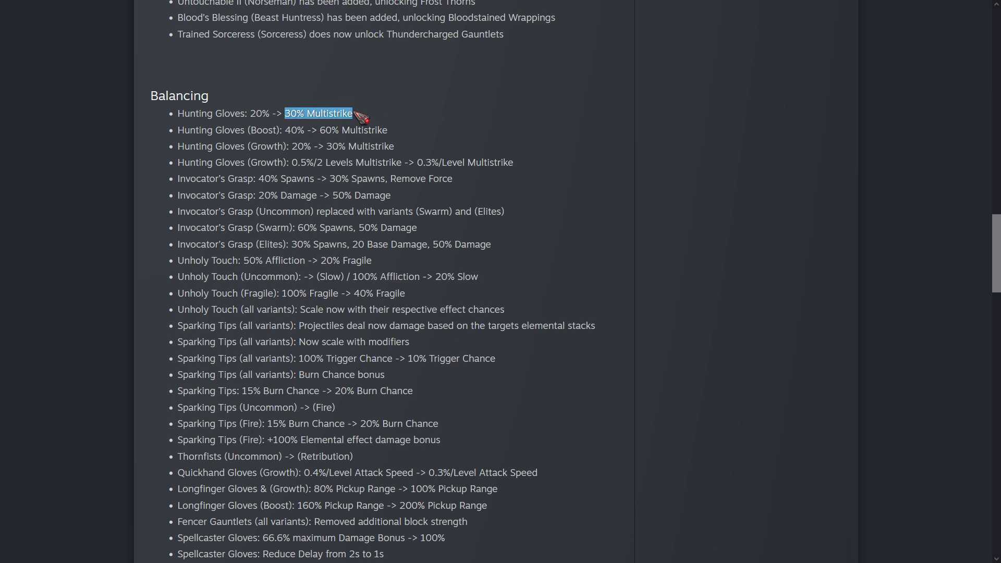
left_click(411, 116)
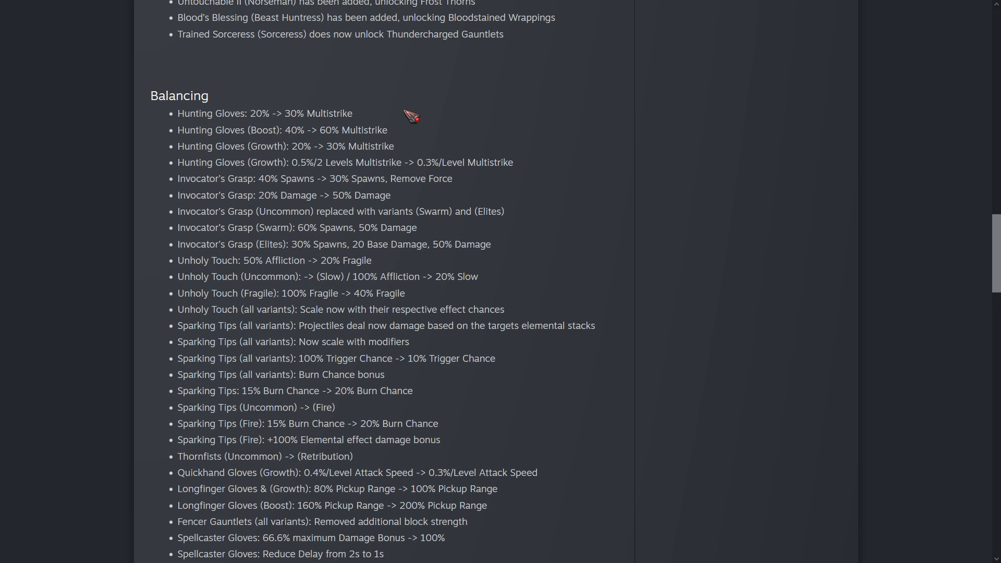
mouse_move(582, 151)
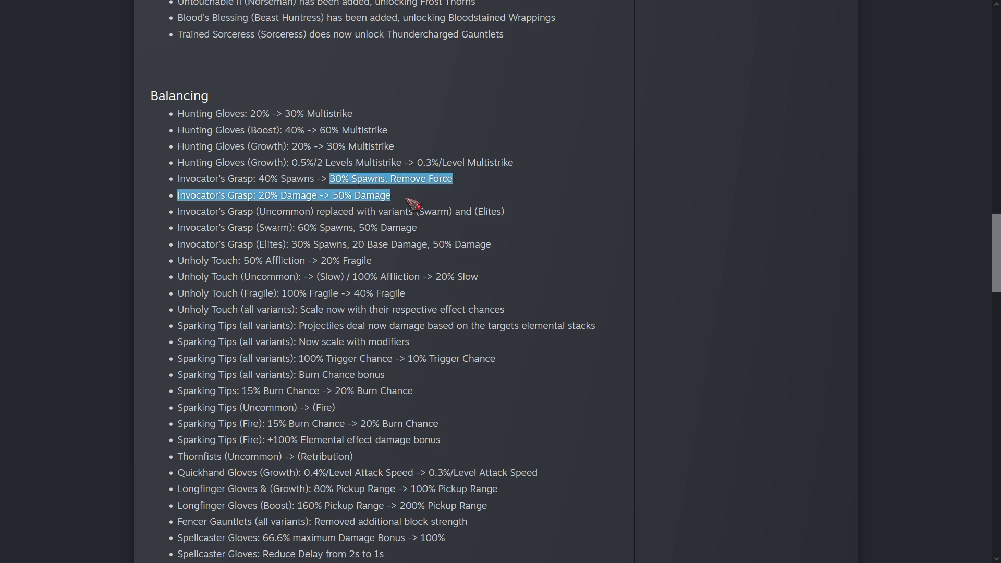
left_click(330, 195)
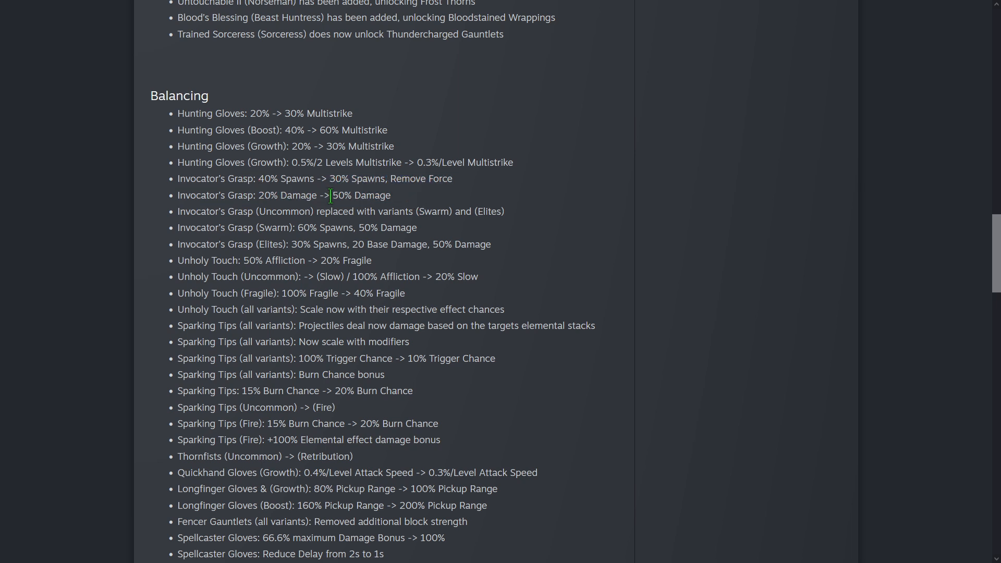
mouse_move(403, 199)
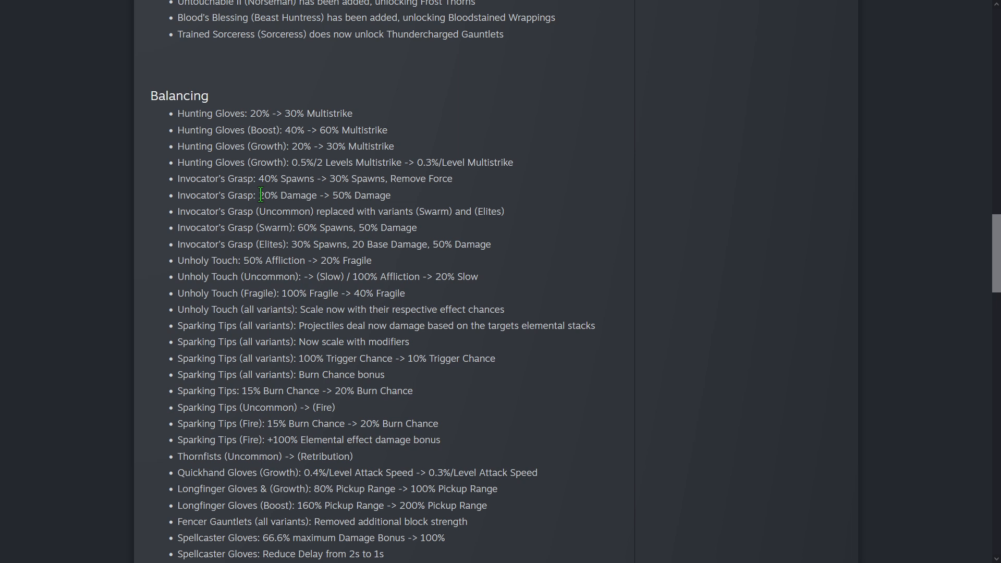
mouse_move(420, 202)
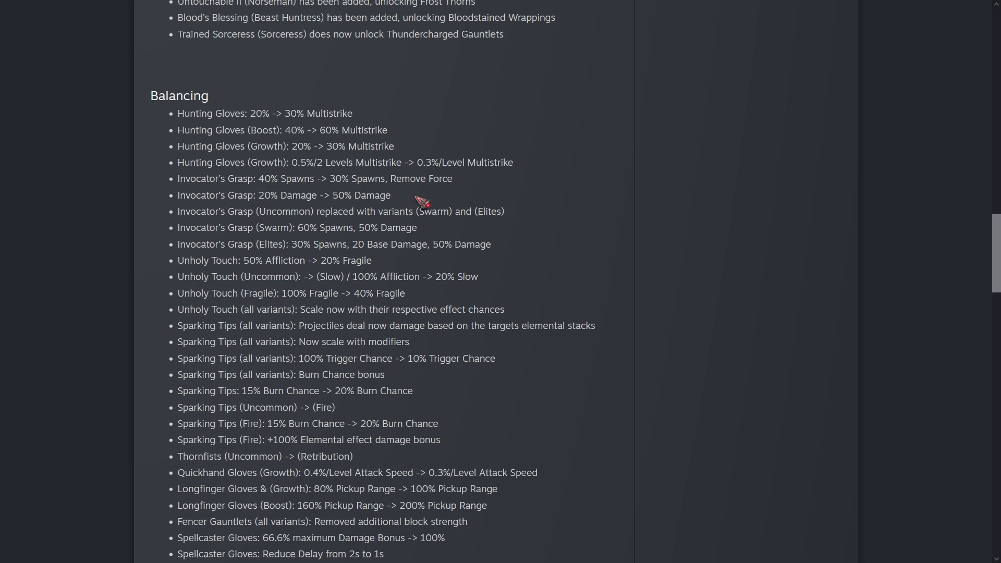
double_click(394, 179)
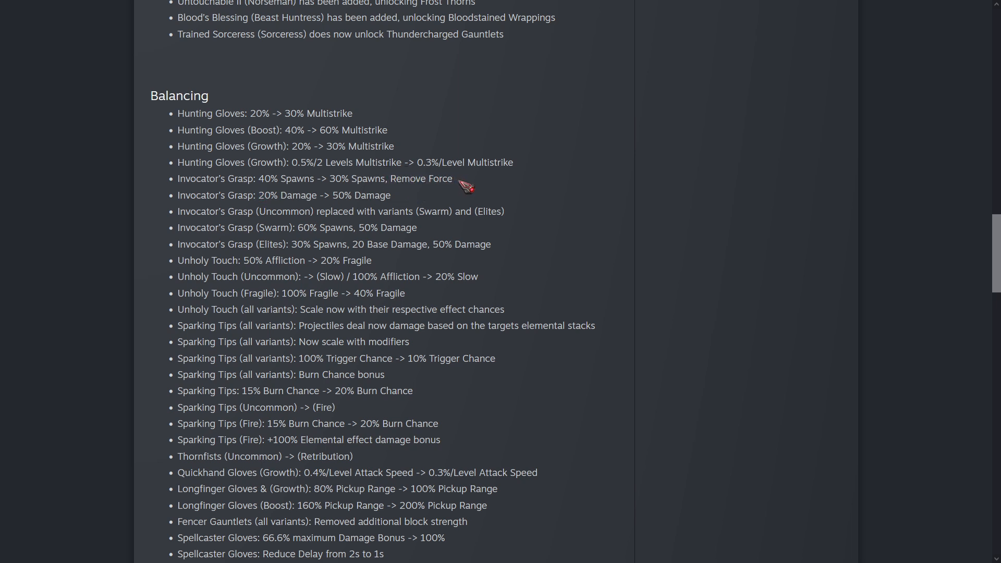
scroll("down", 3)
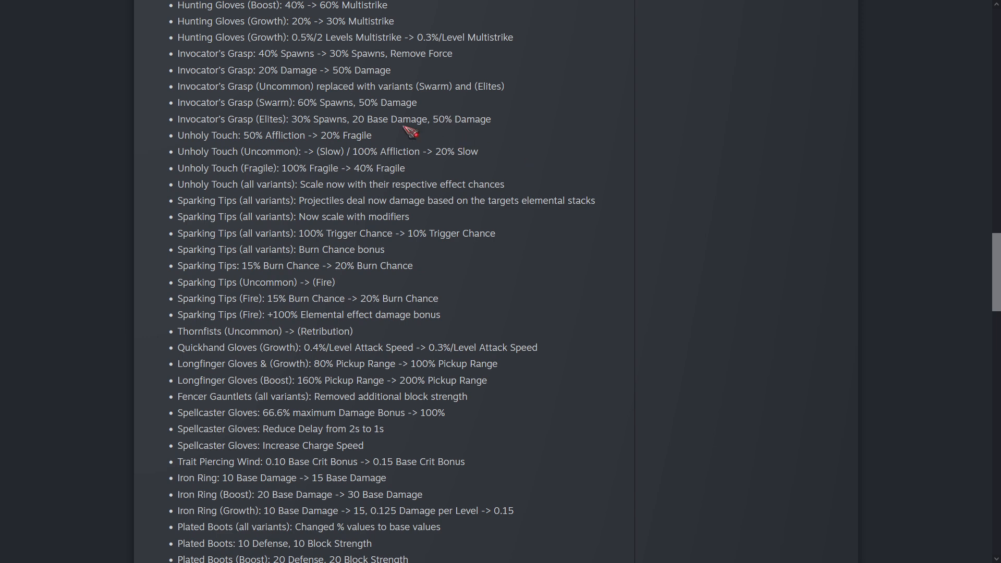
double_click(386, 120)
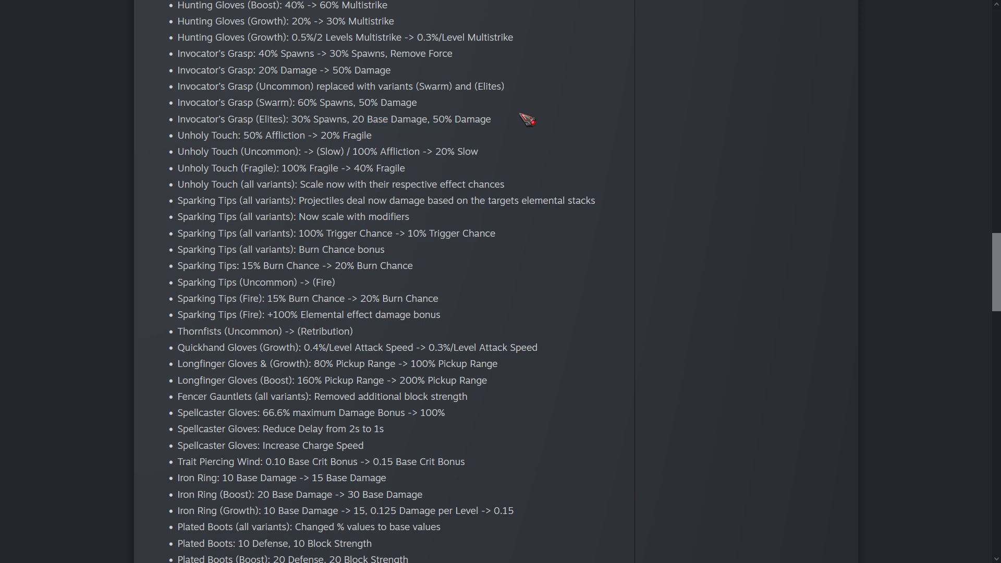
mouse_move(427, 138)
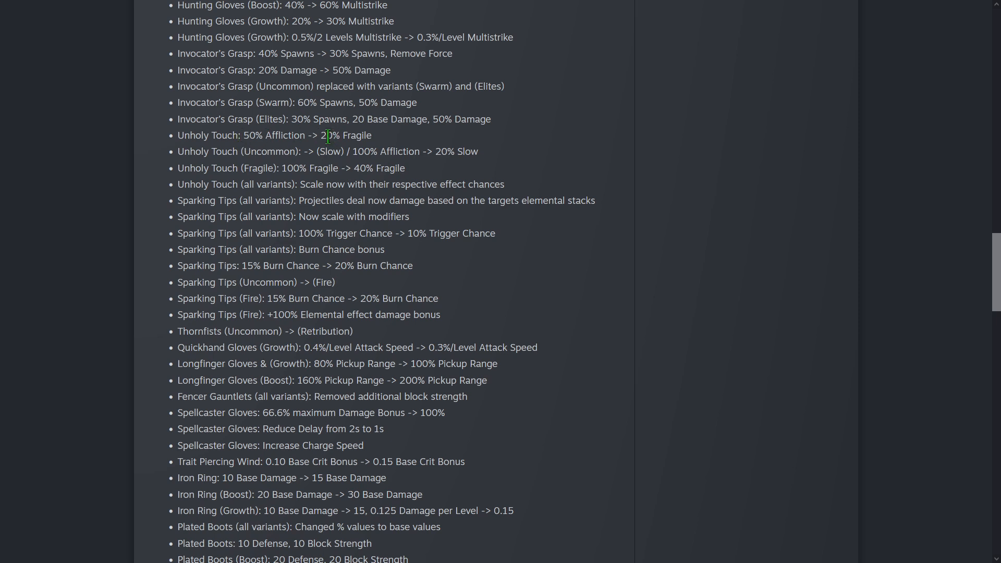
mouse_move(542, 139)
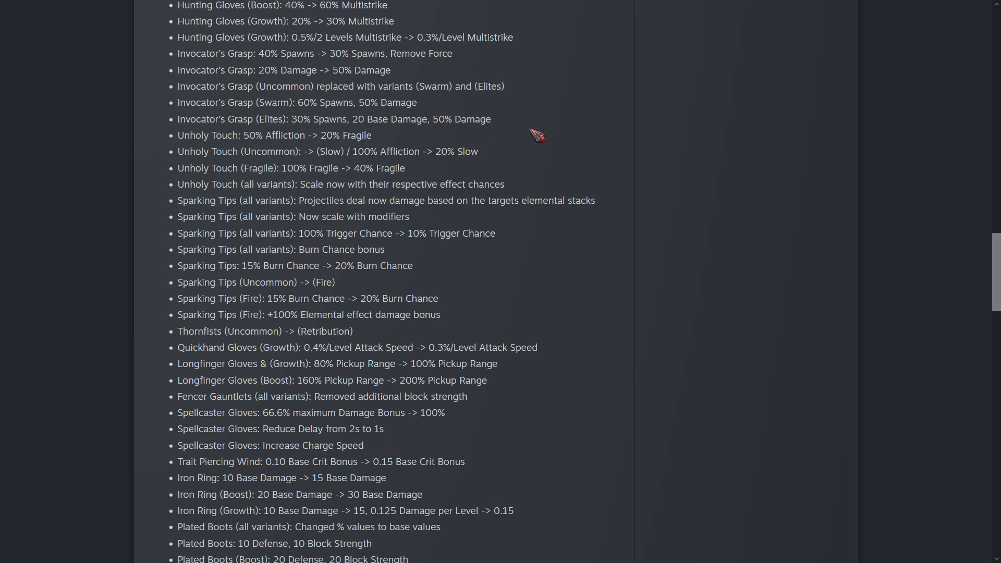
mouse_move(526, 132)
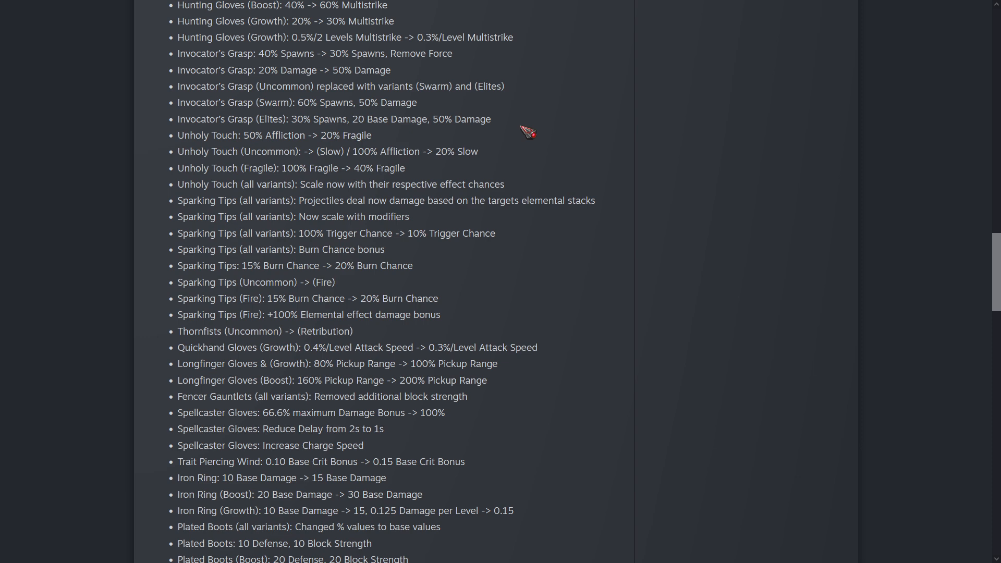
Highlight then clear the Unholy Touch (Fragile) change, then mark the Sparking Tips (Fire) +100% Elemental damage bonus.
scroll("down", 3)
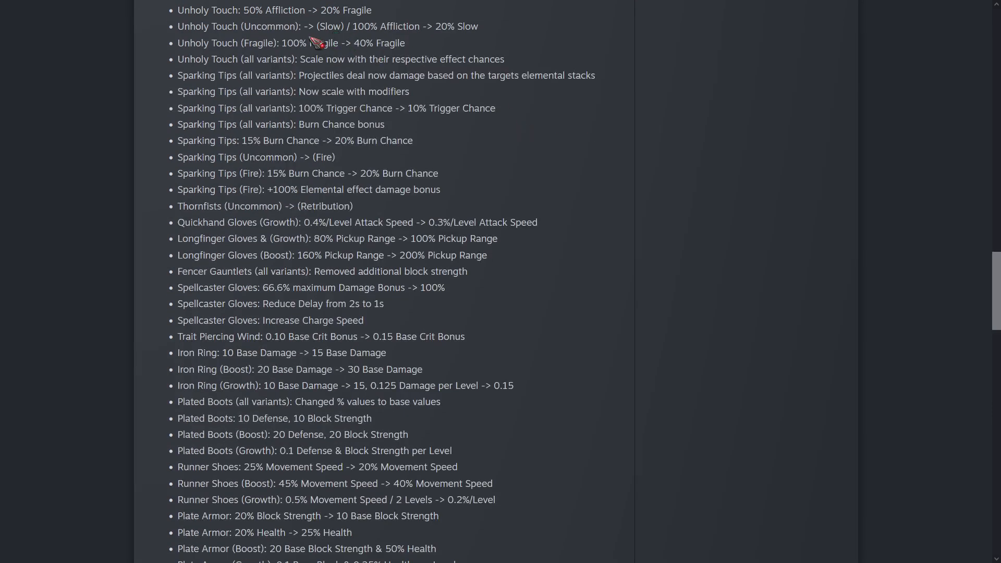
left_click_drag(281, 43, 405, 42)
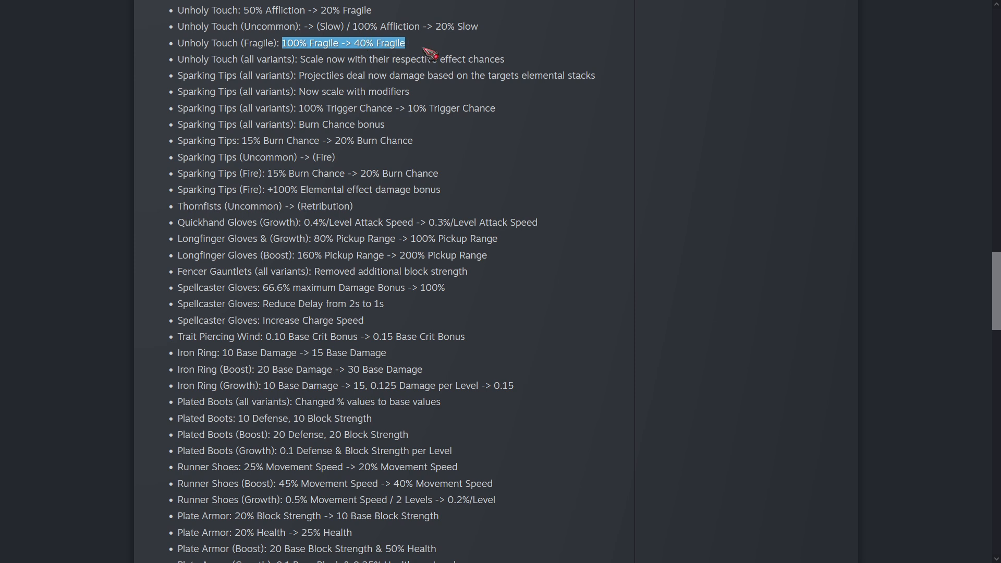
left_click(336, 27)
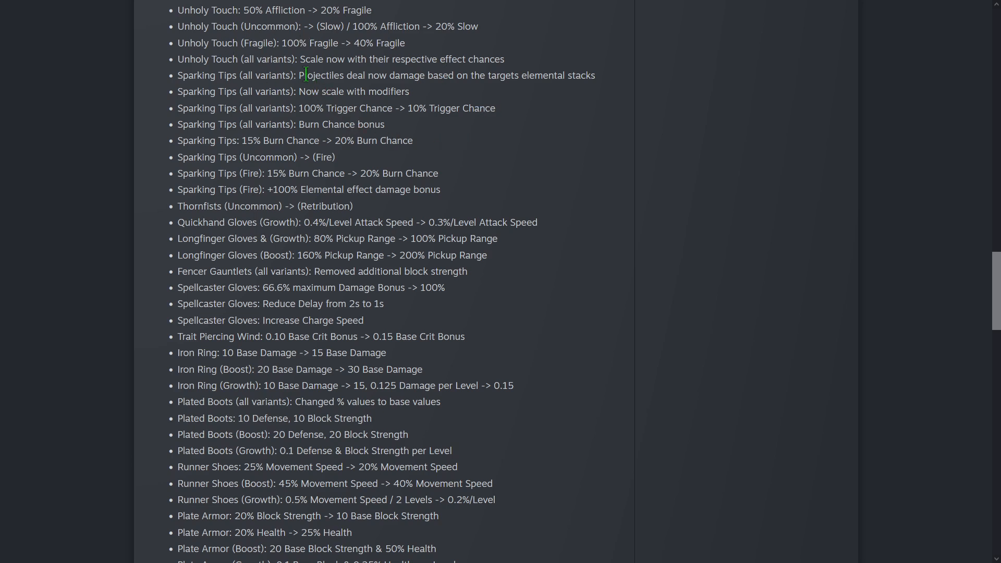
mouse_move(498, 60)
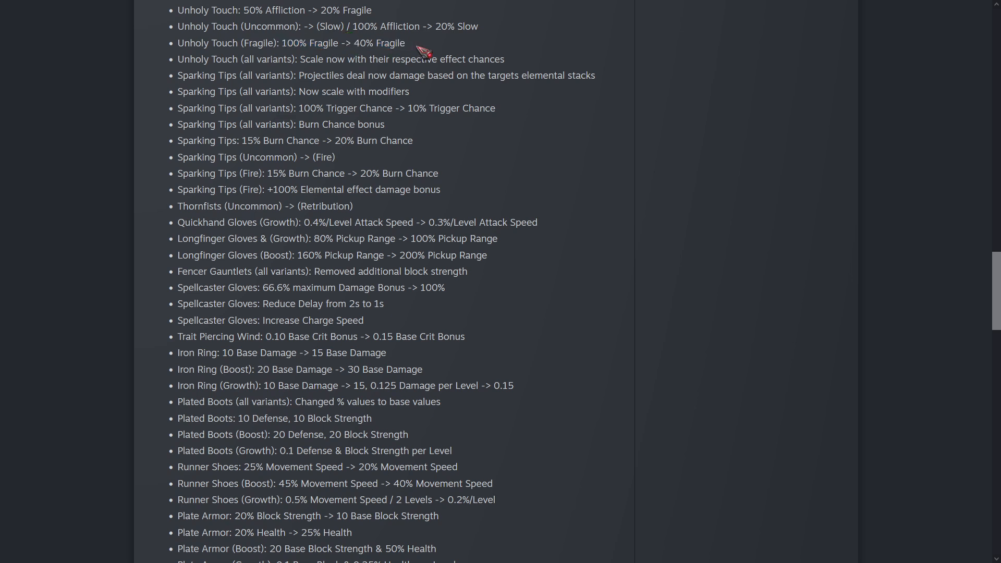
mouse_move(351, 83)
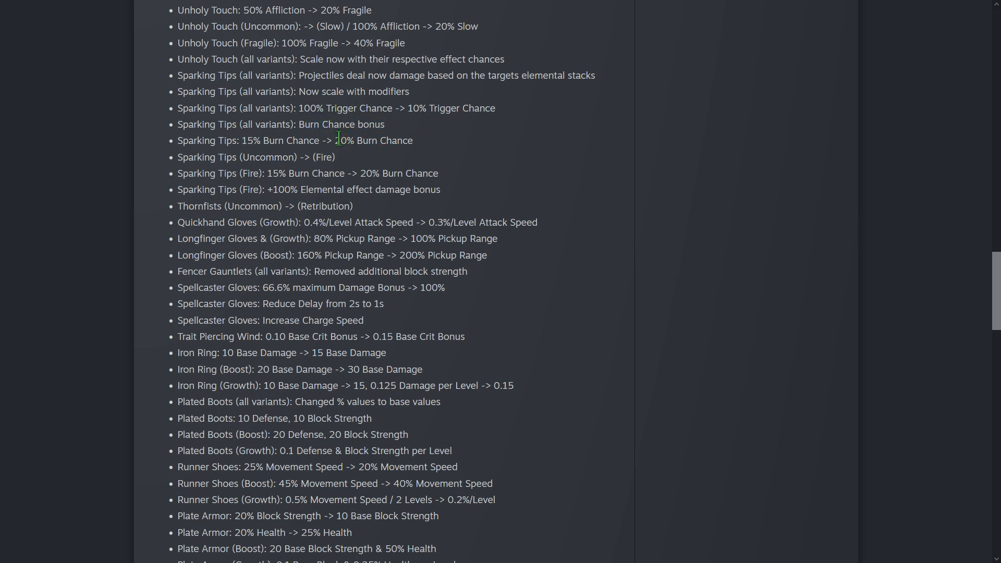
mouse_move(434, 140)
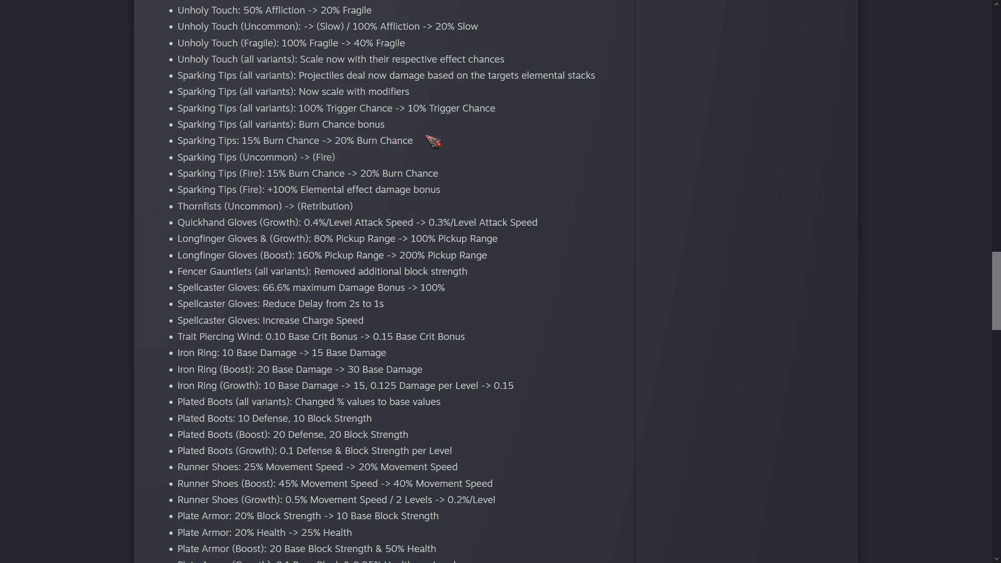
mouse_move(349, 173)
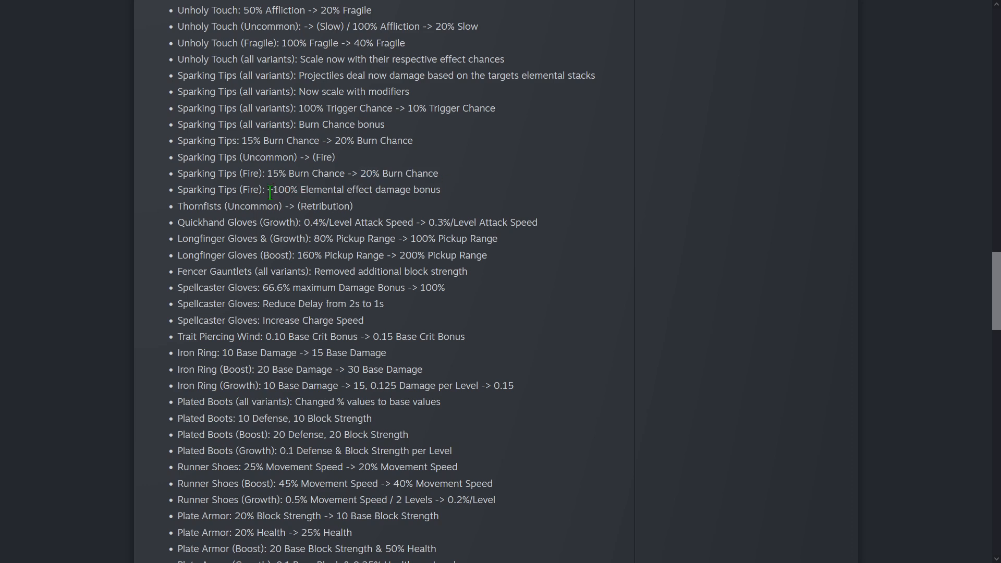
mouse_move(460, 195)
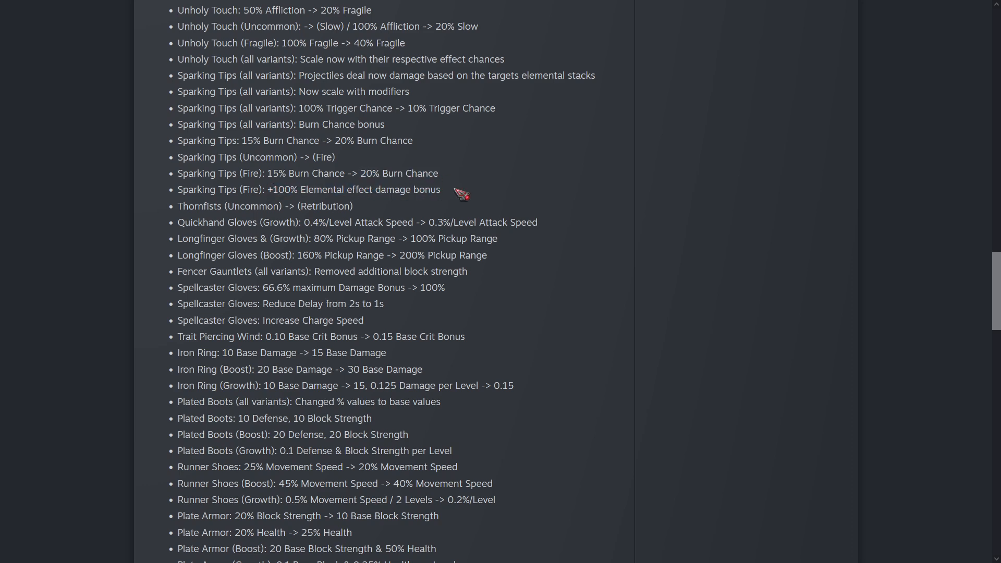
double_click(370, 190)
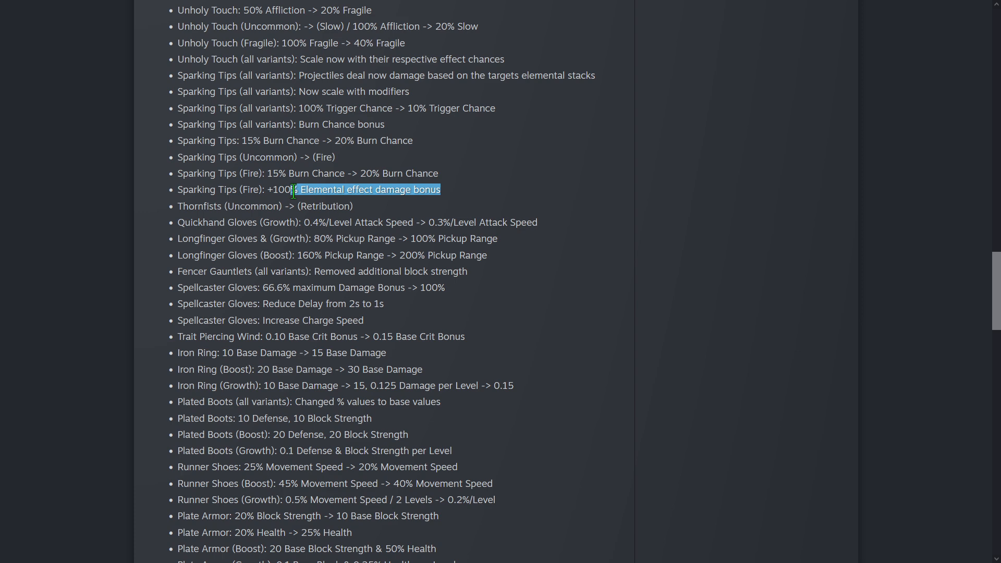
left_click_drag(293, 190, 270, 190)
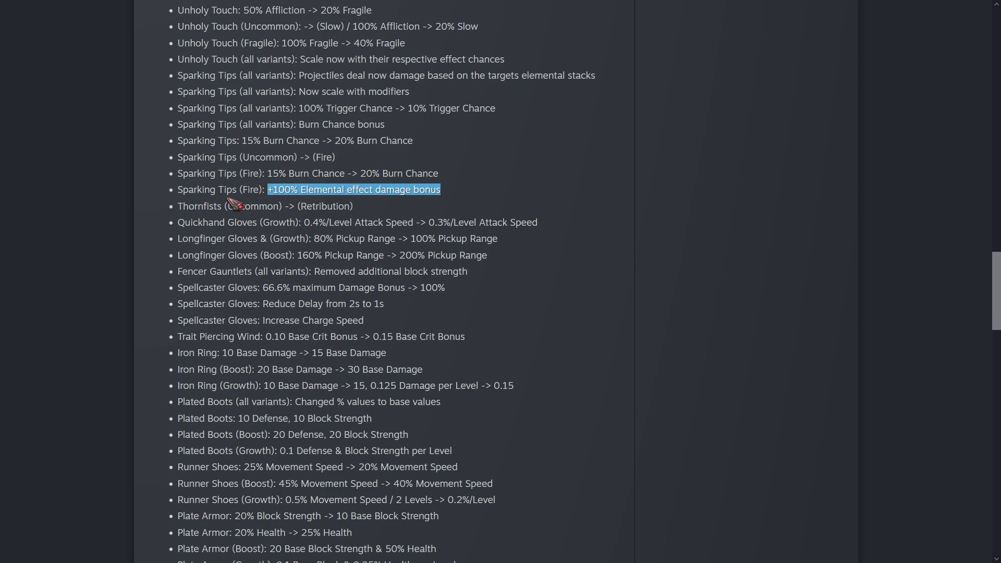
scroll("down", 3)
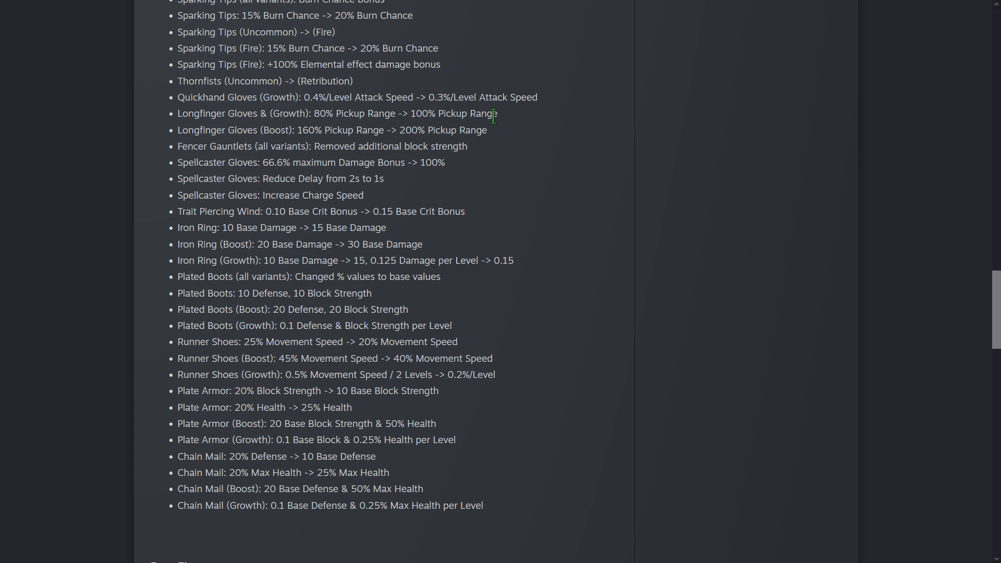
mouse_move(530, 135)
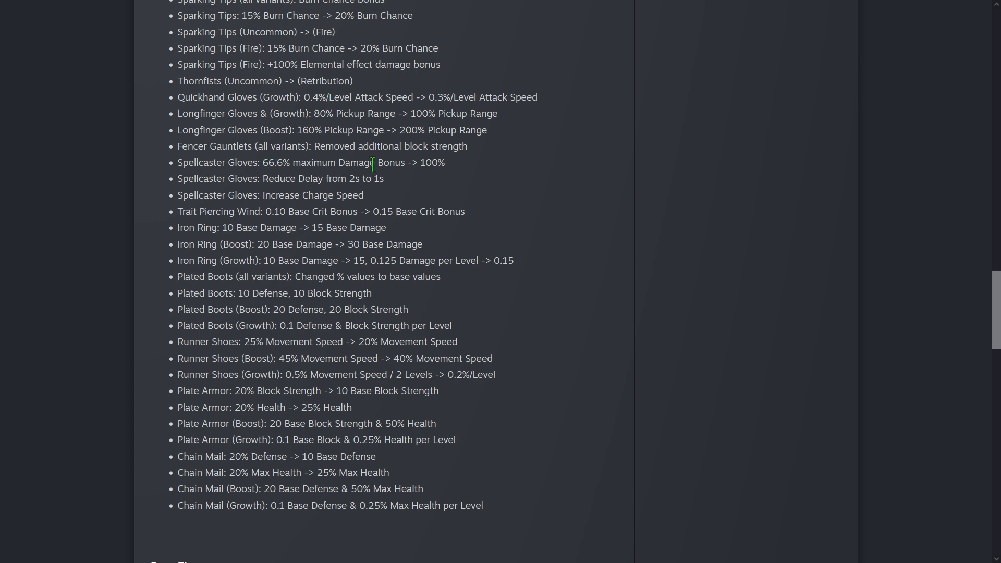
mouse_move(369, 198)
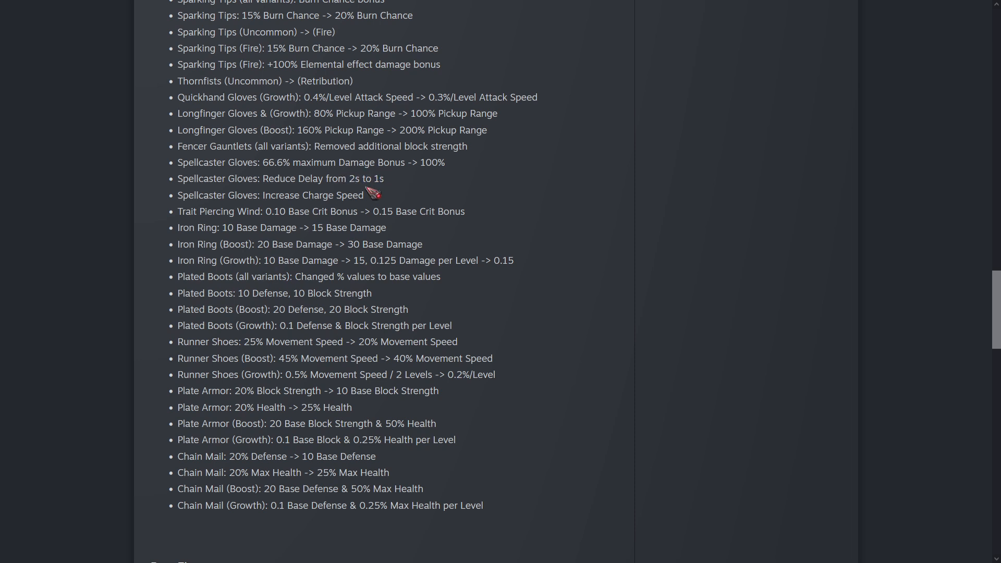
mouse_move(420, 203)
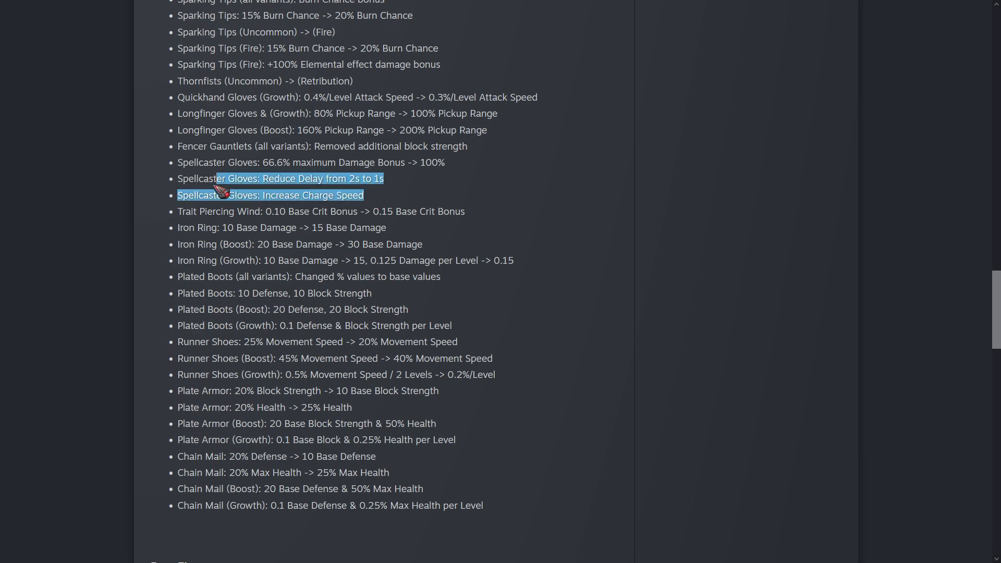
left_click(363, 195)
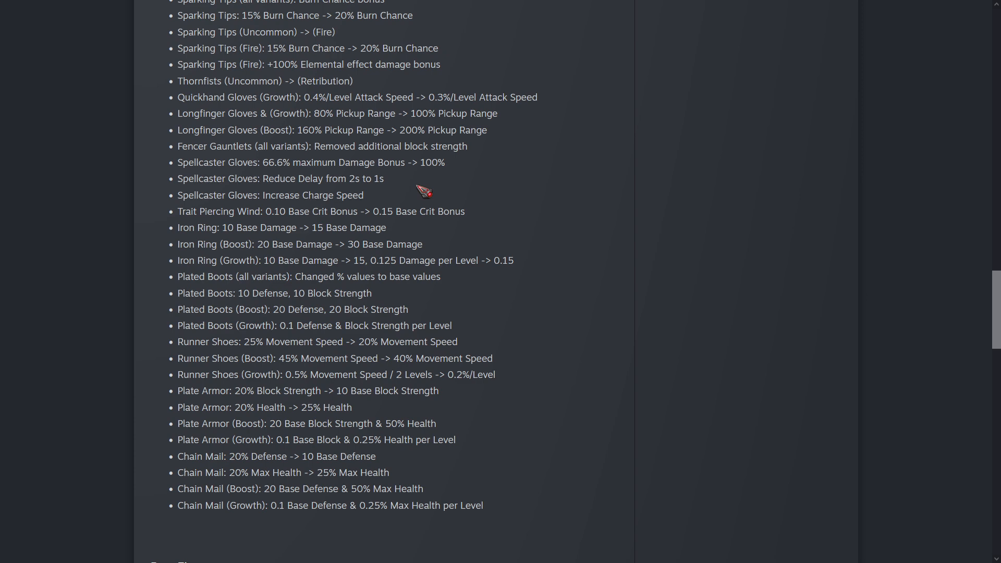
mouse_move(249, 174)
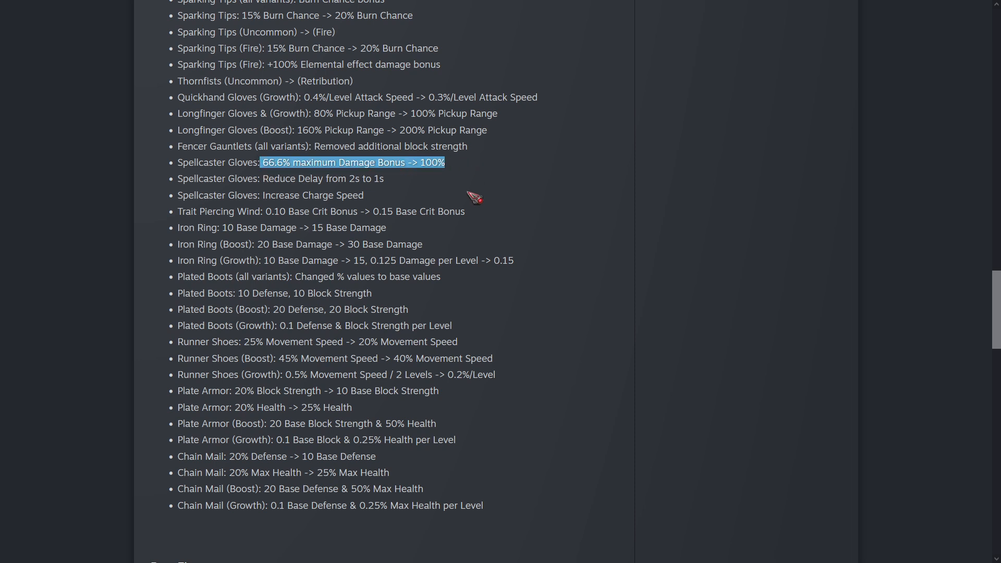
left_click(388, 170)
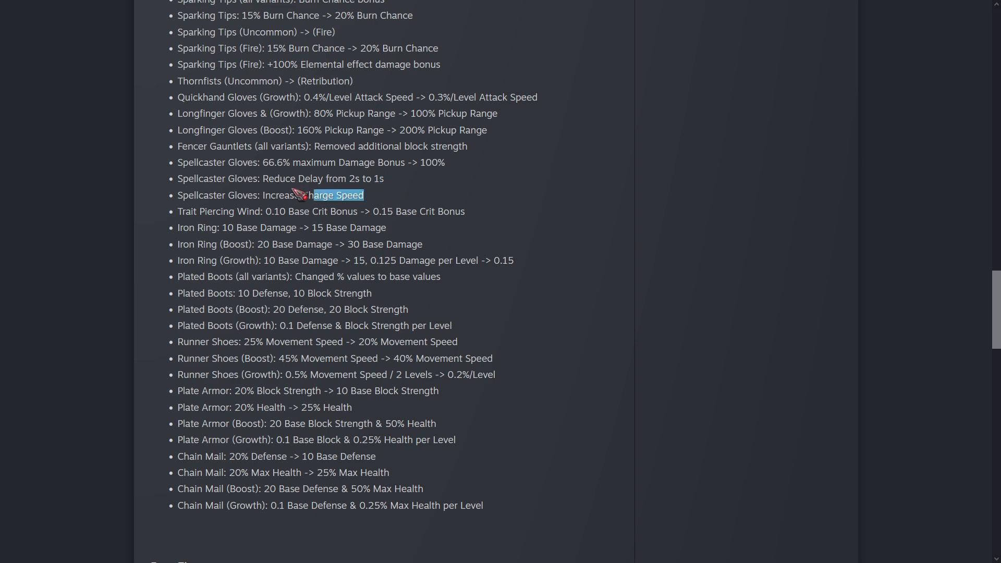
mouse_move(499, 191)
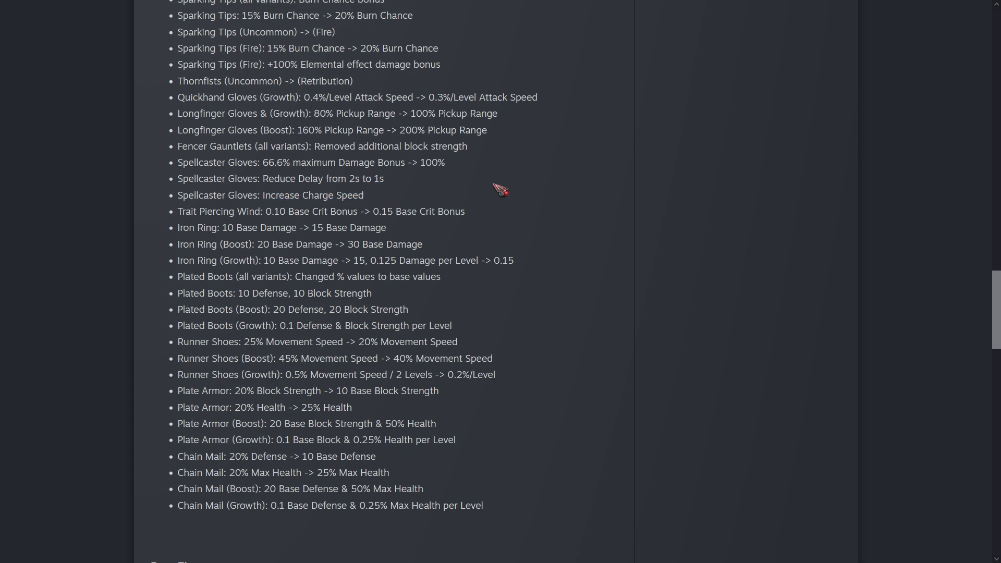
mouse_move(566, 222)
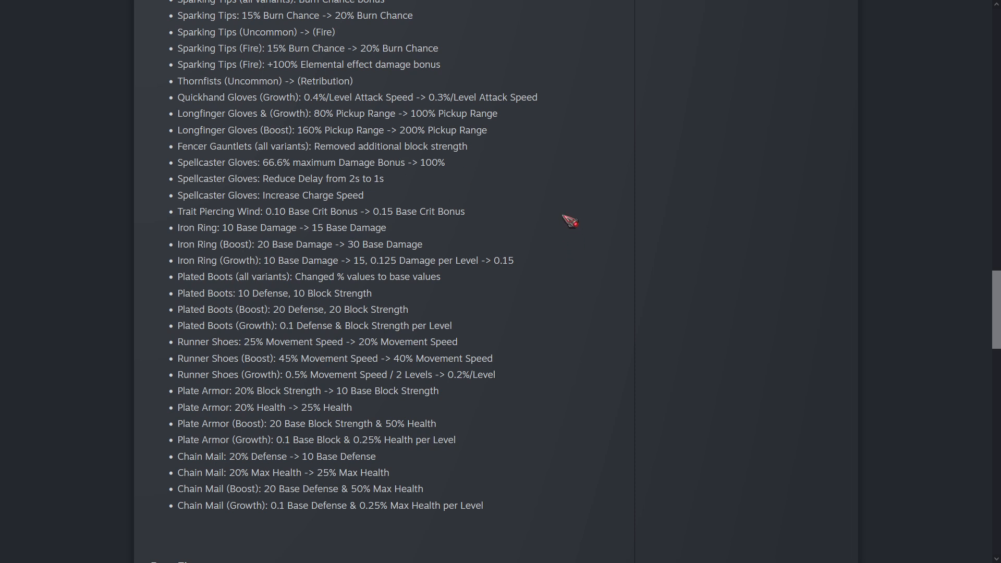
mouse_move(374, 211)
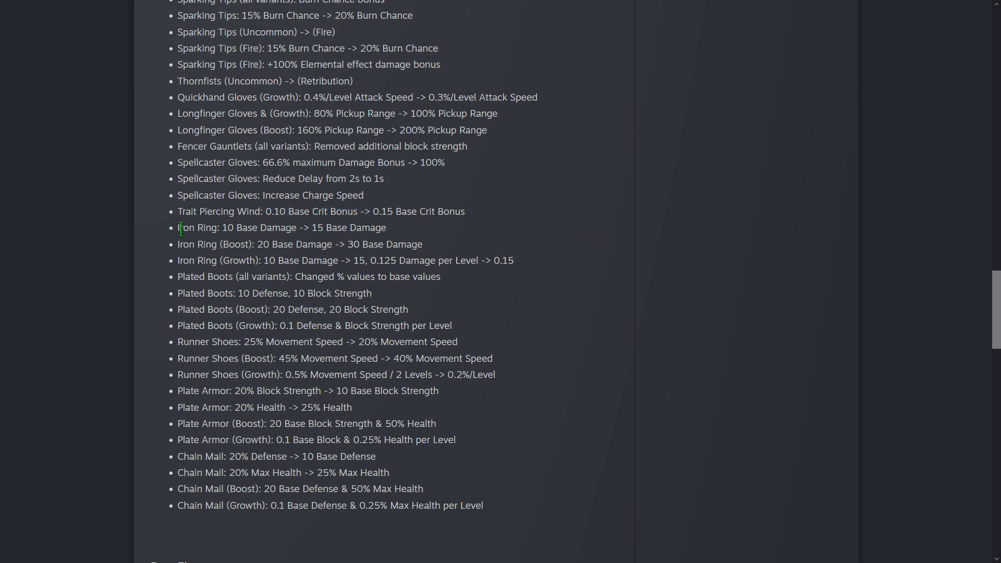
mouse_move(542, 270)
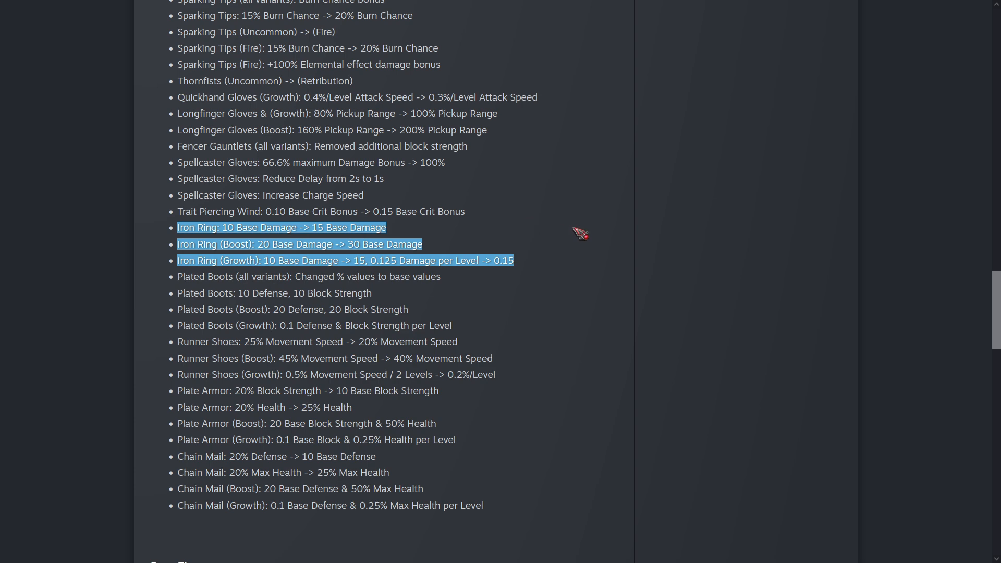
left_click(568, 256)
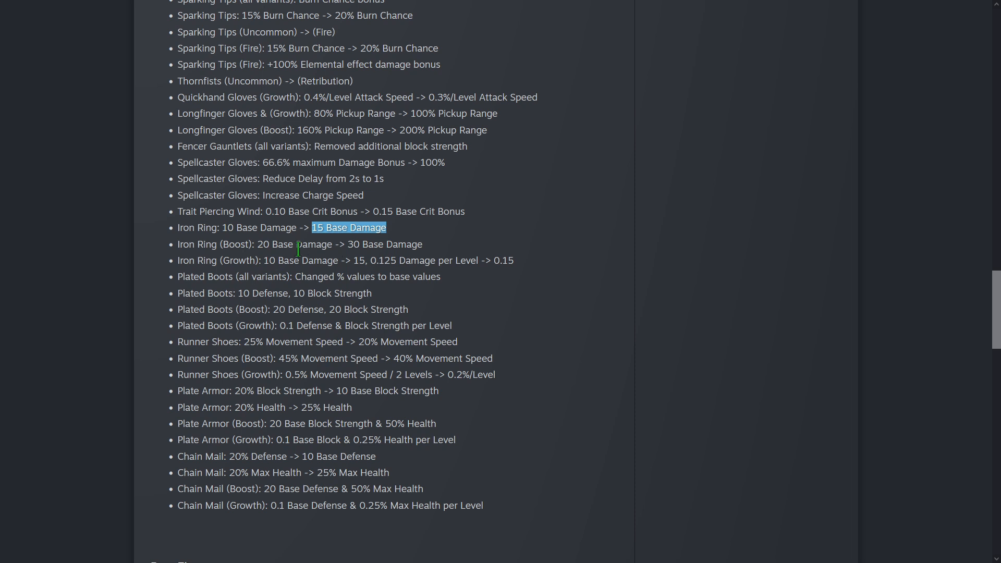
left_click(257, 244)
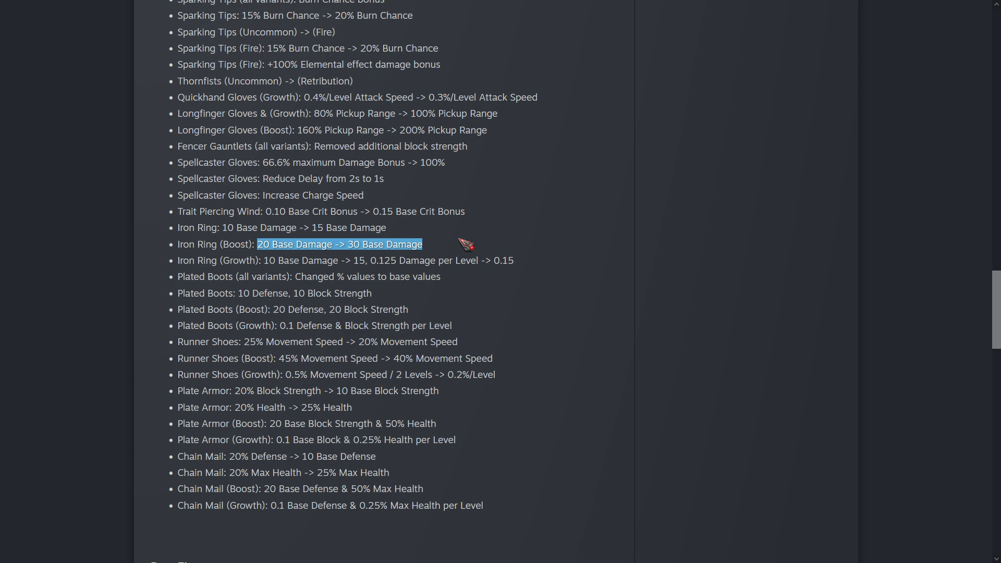
mouse_move(502, 248)
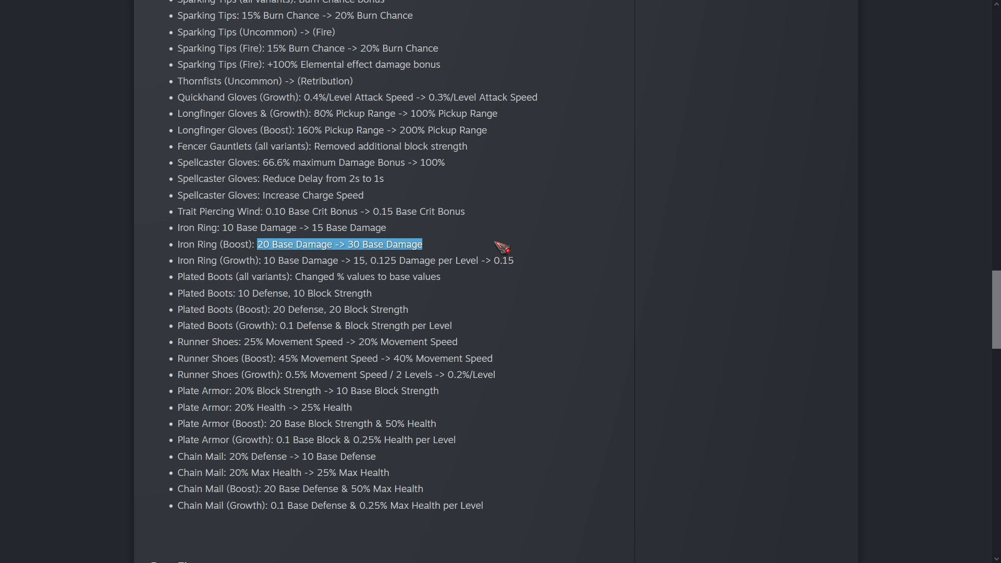
left_click(360, 234)
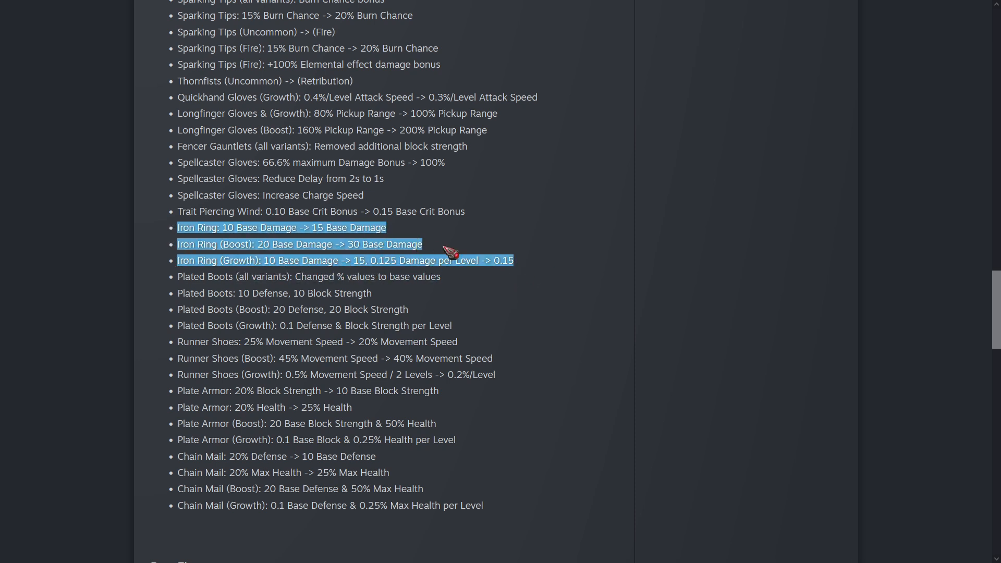
left_click(446, 259)
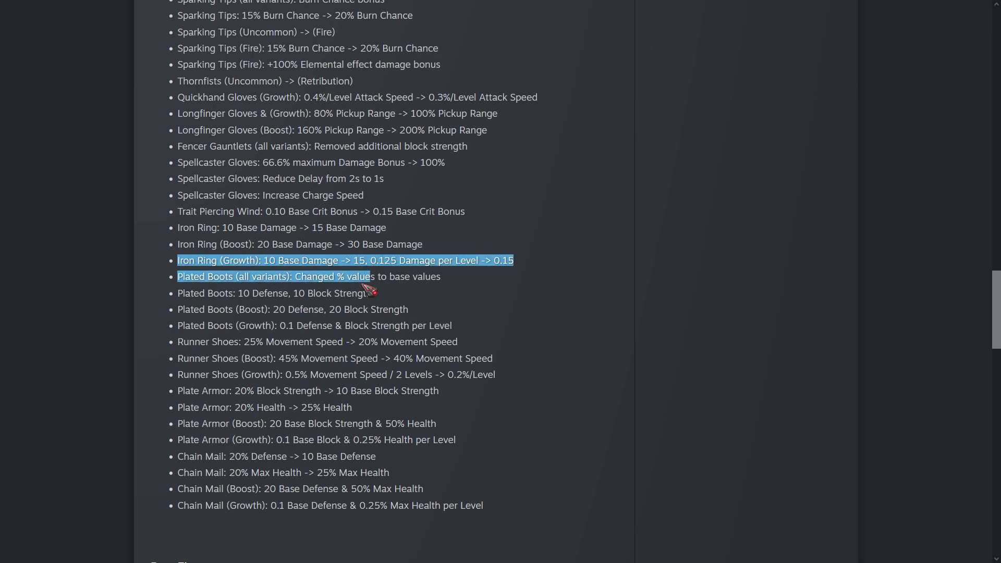
scroll("down", 3)
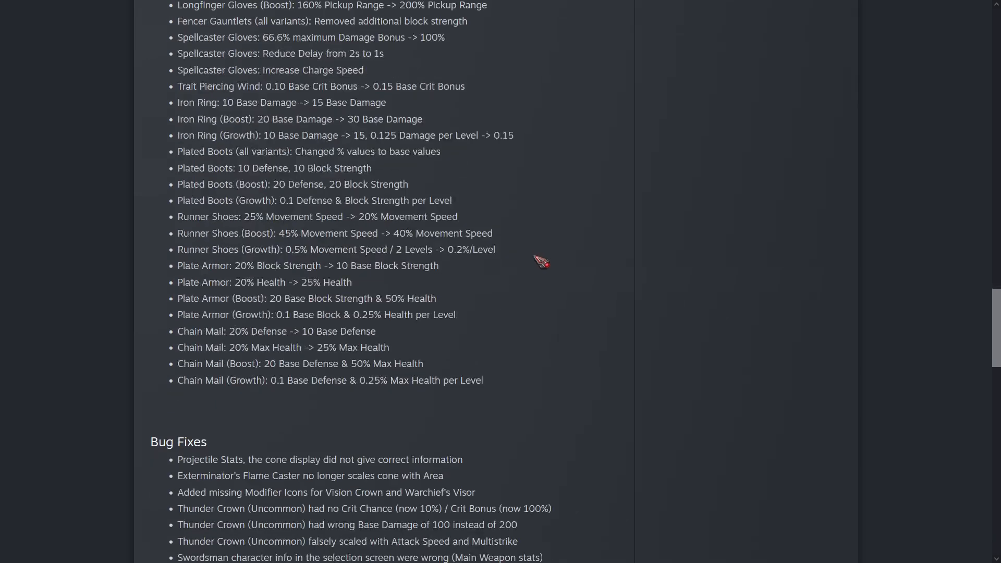
mouse_move(401, 166)
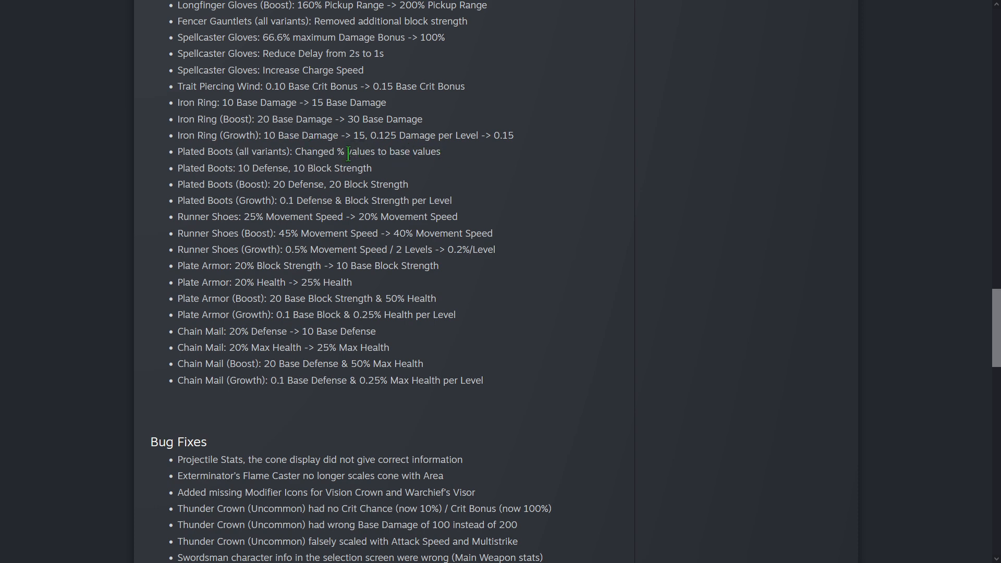
mouse_move(241, 168)
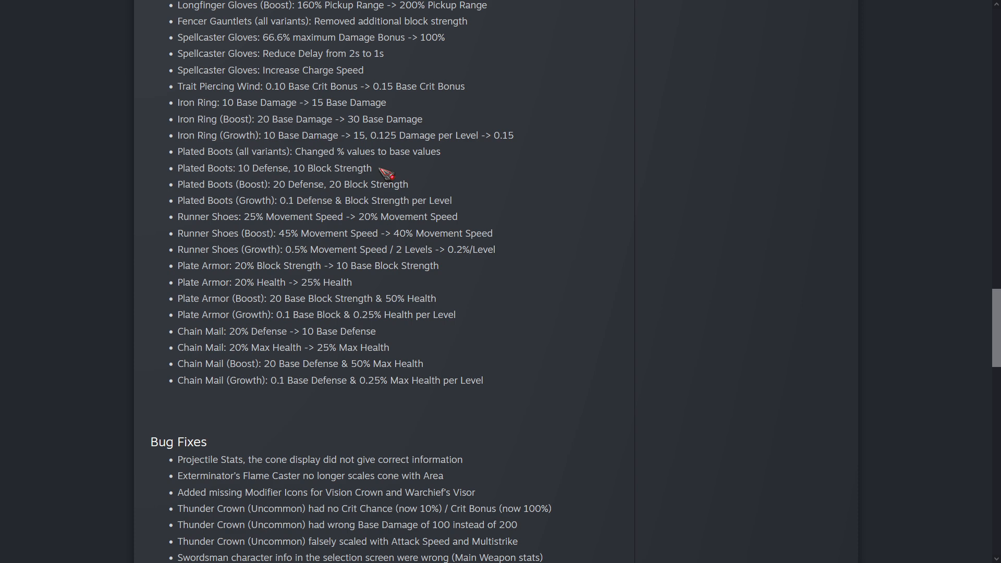
mouse_move(324, 168)
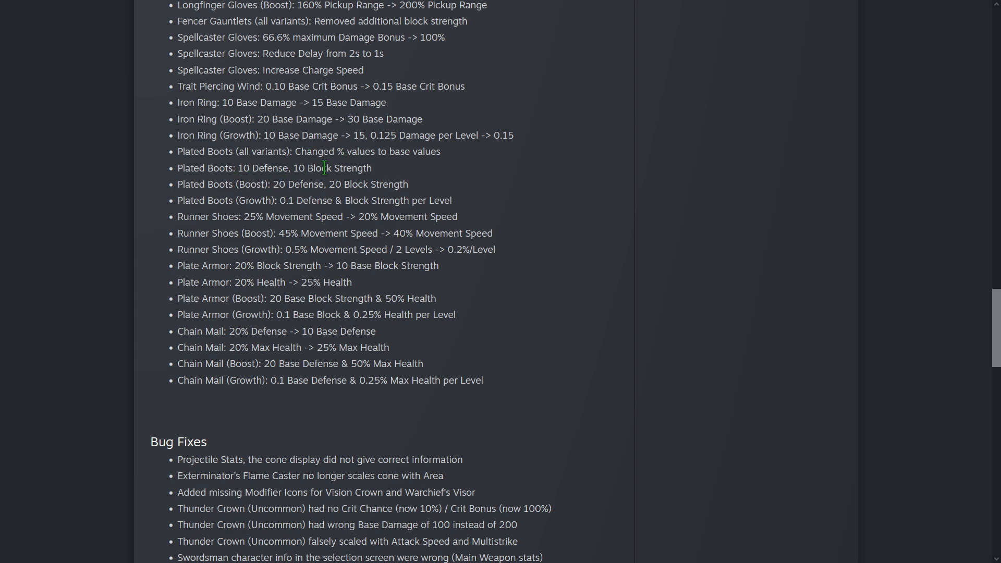
mouse_move(401, 173)
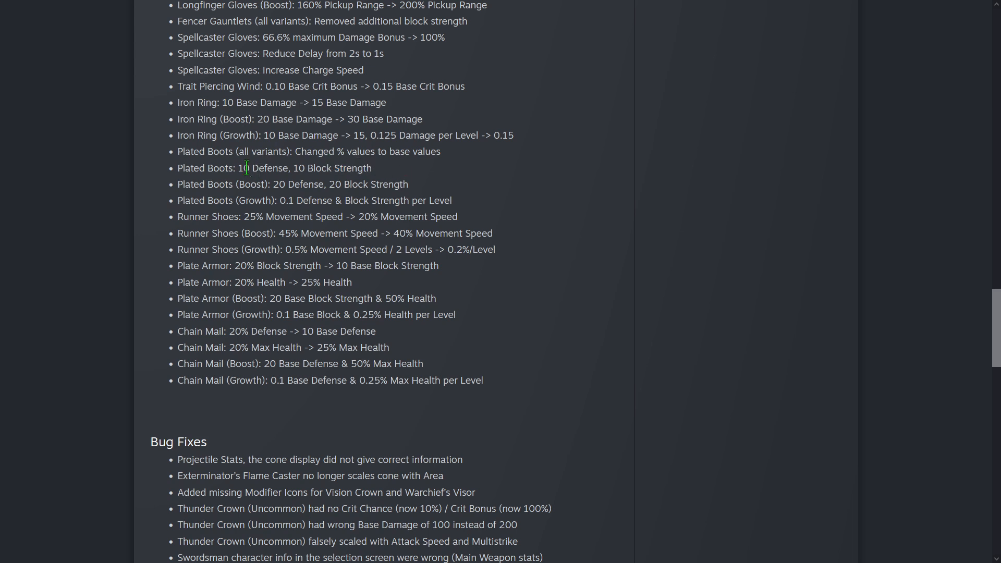
mouse_move(434, 179)
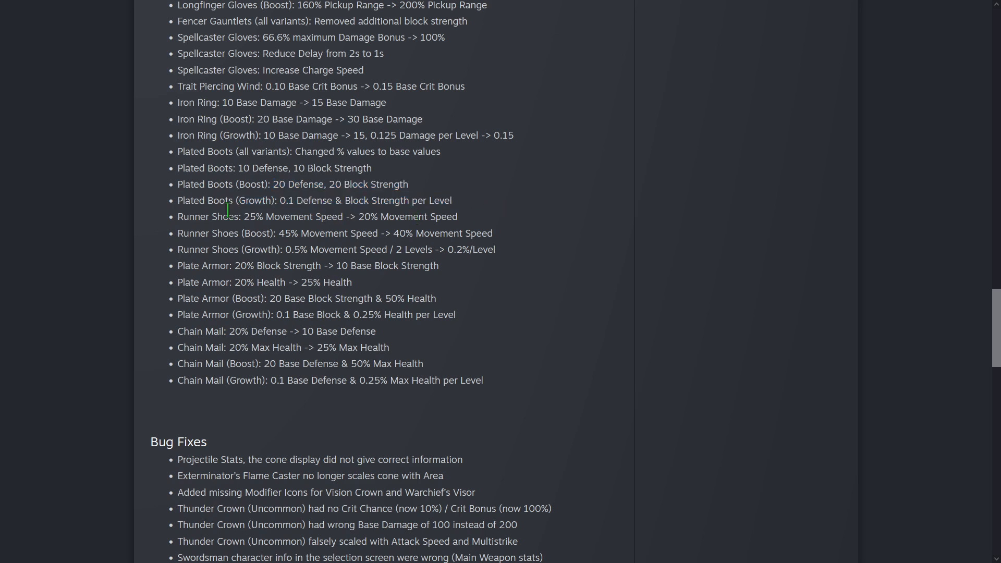
left_click_drag(253, 217, 362, 217)
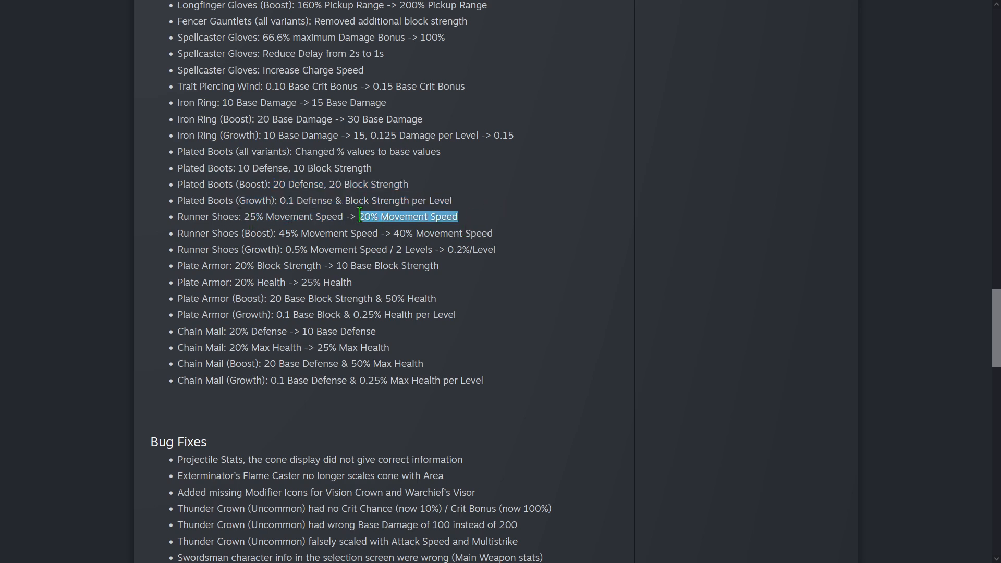
left_click(472, 216)
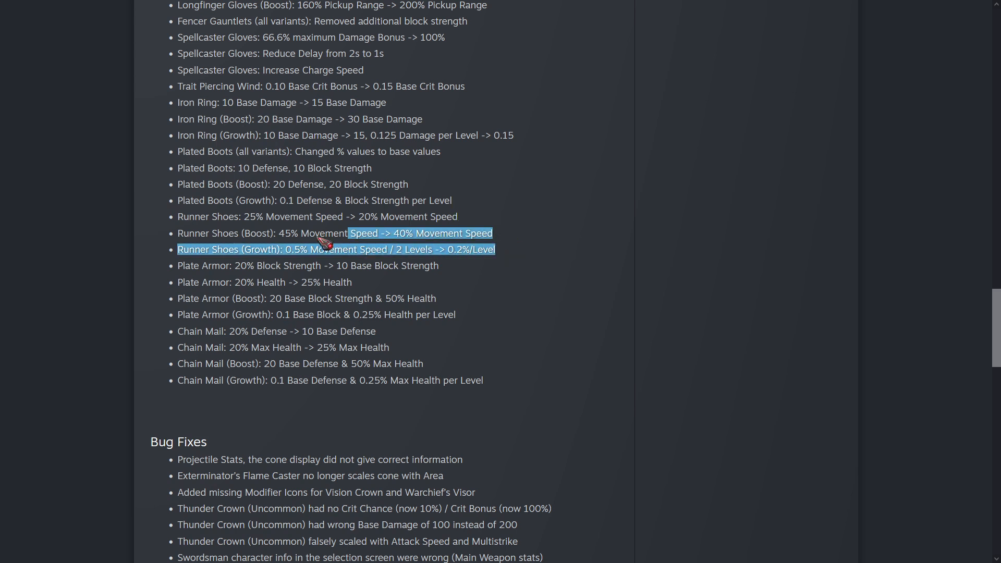
left_click(504, 239)
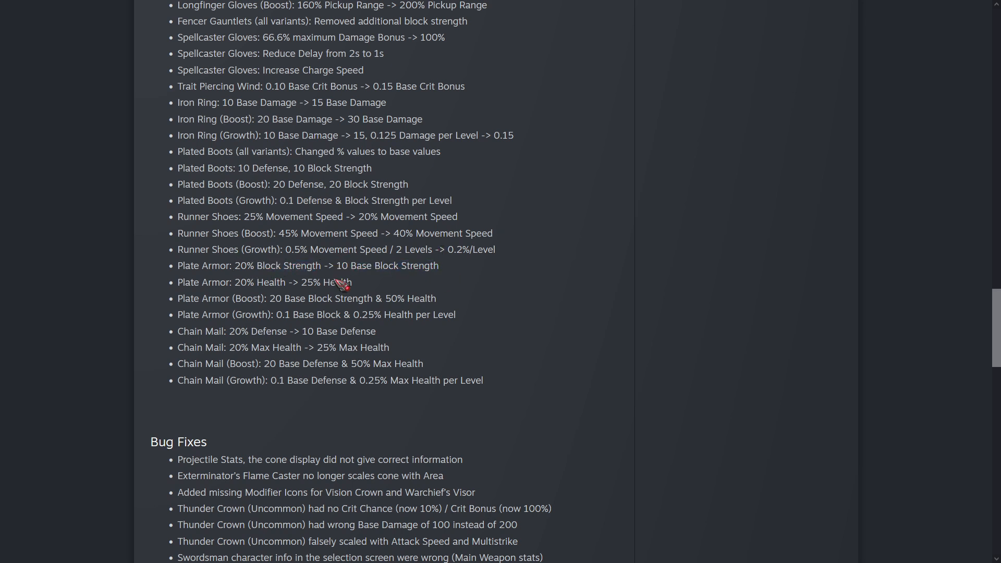
double_click(243, 282)
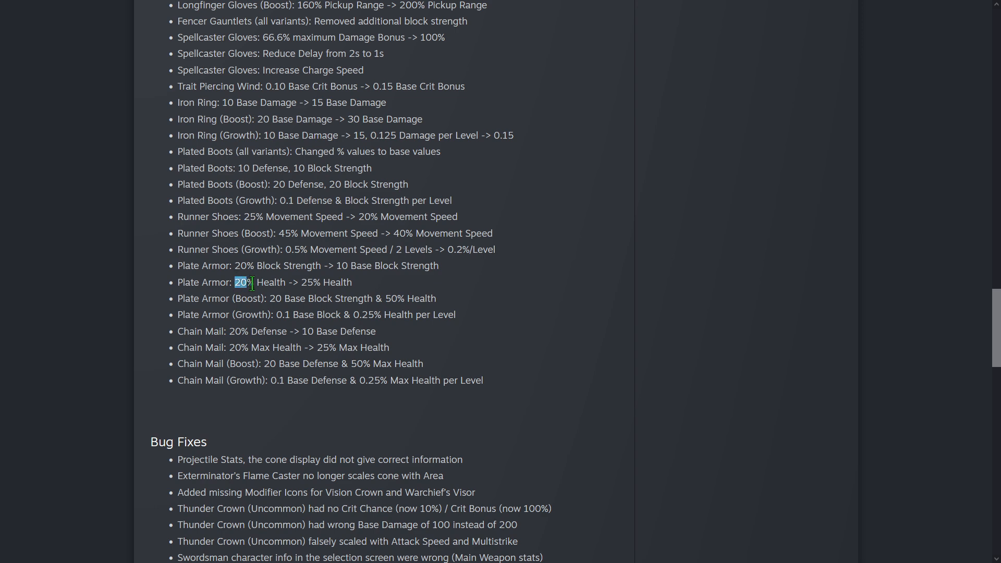
mouse_move(376, 281)
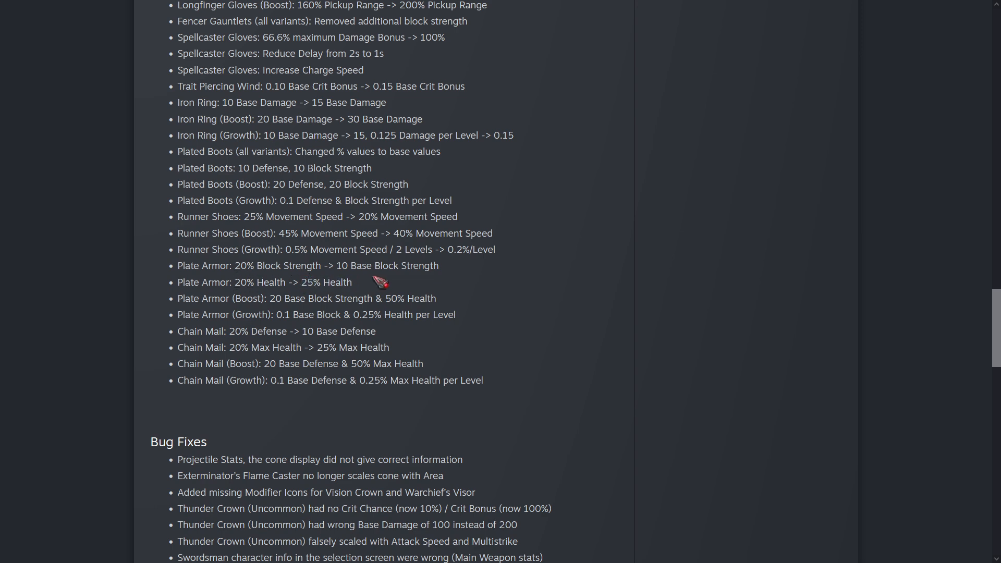
mouse_move(520, 296)
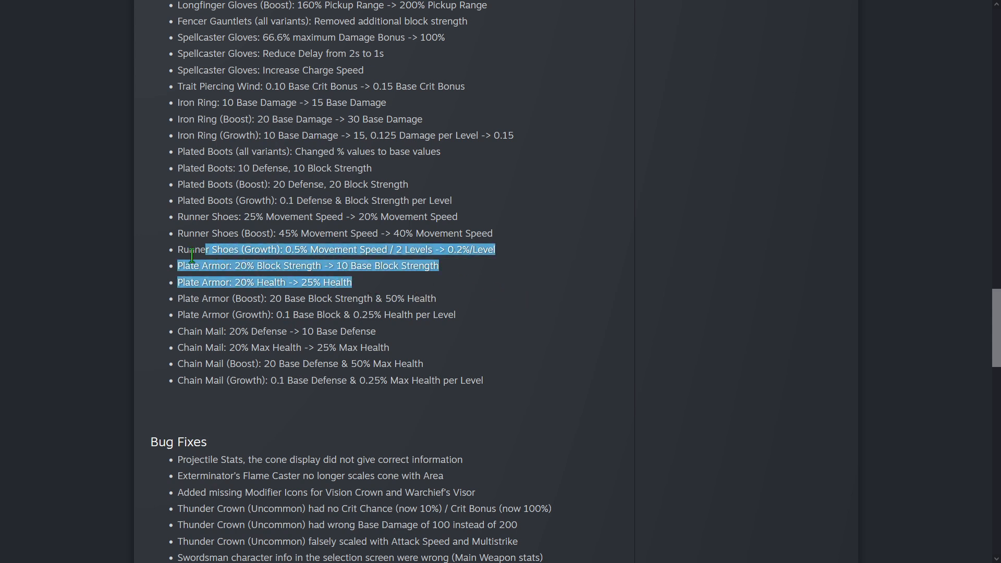
left_click(415, 291)
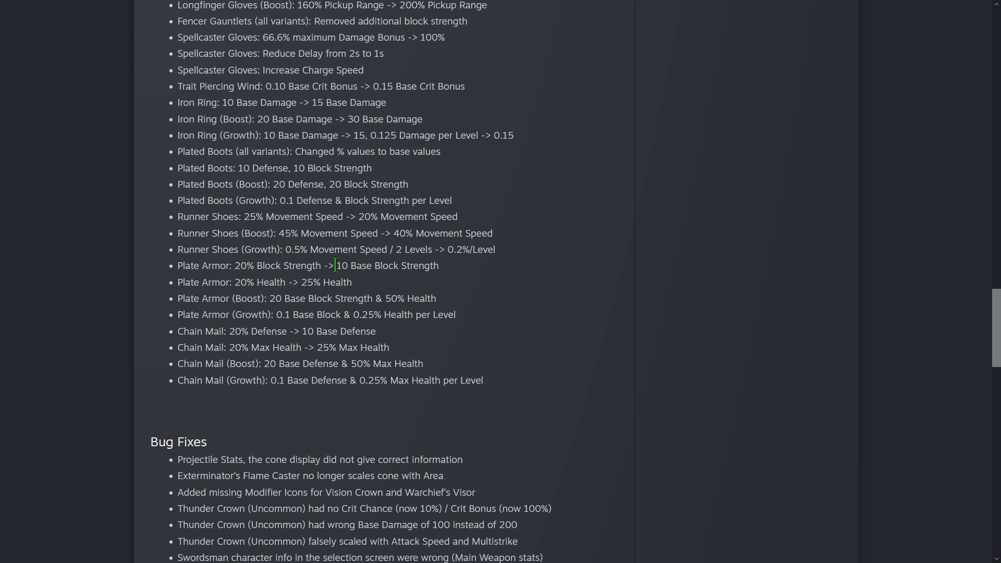
mouse_move(460, 278)
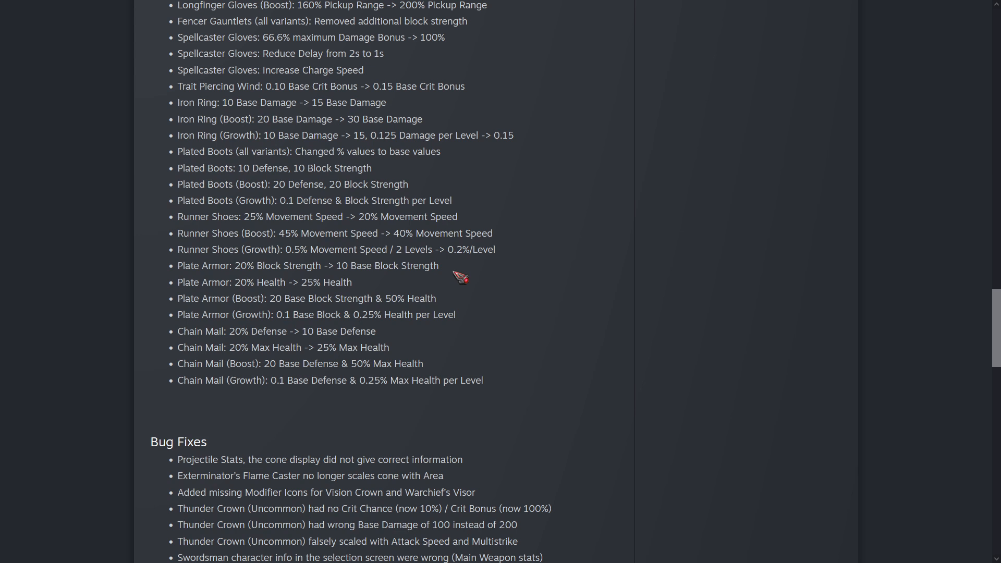
mouse_move(446, 294)
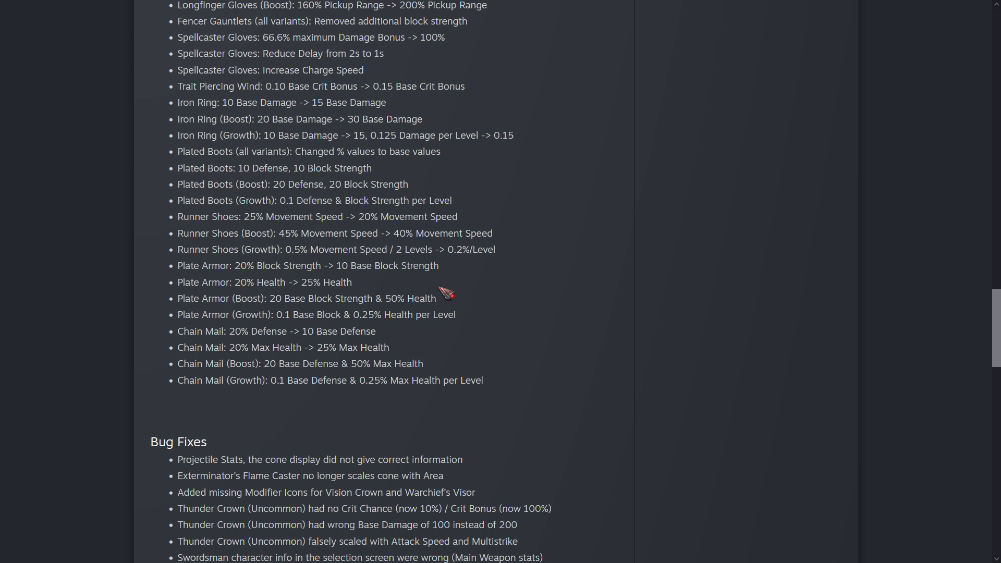
mouse_move(229, 271)
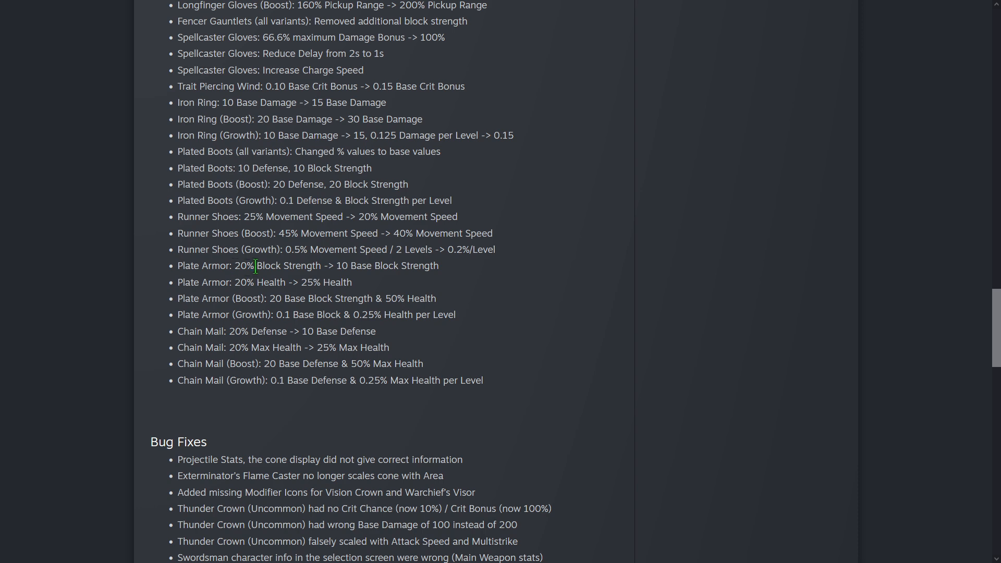
mouse_move(440, 292)
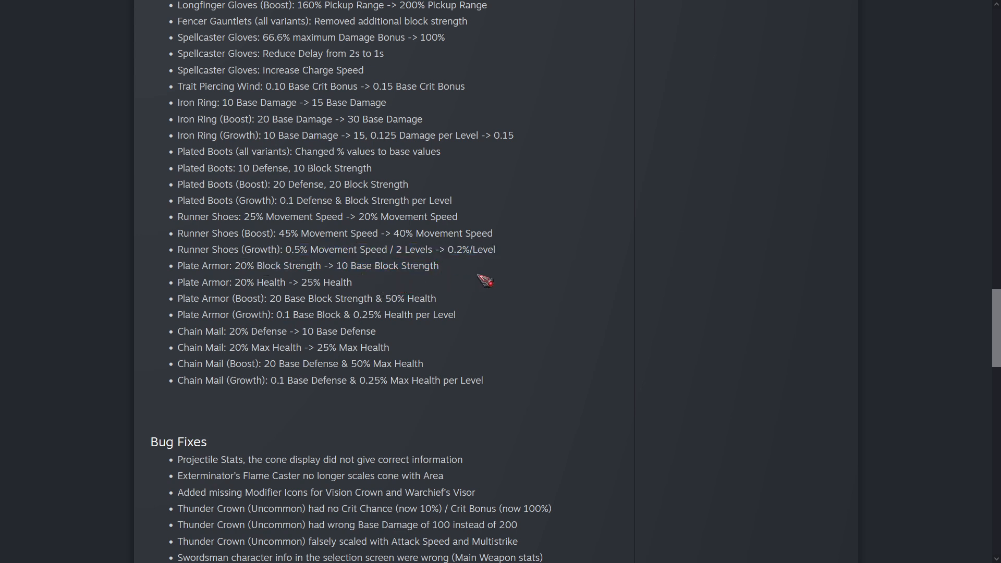
Scroll to the end of Bug Fixes and clear the highlighted bug fix lines and Golem Melee text.
scroll("down", 3)
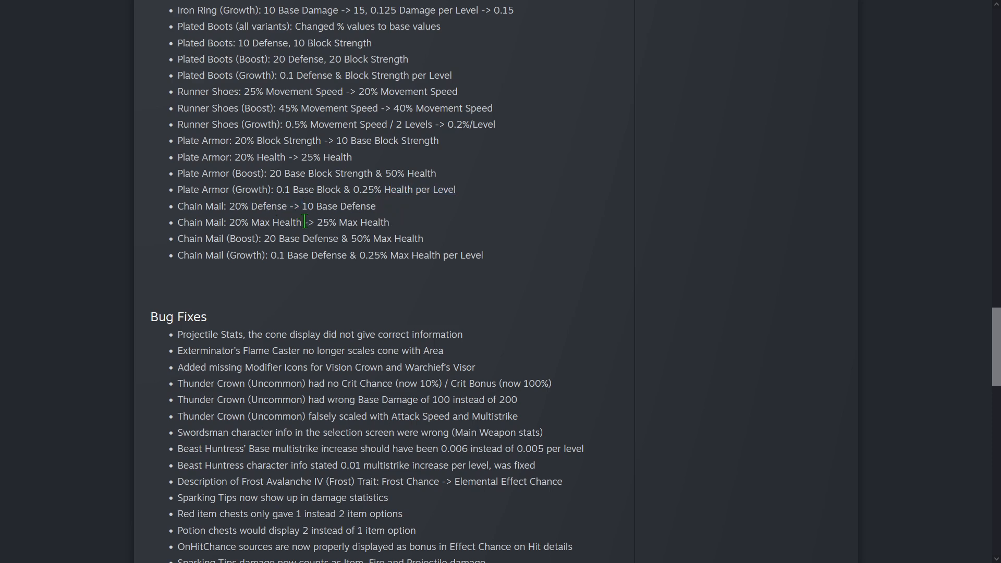
mouse_move(308, 274)
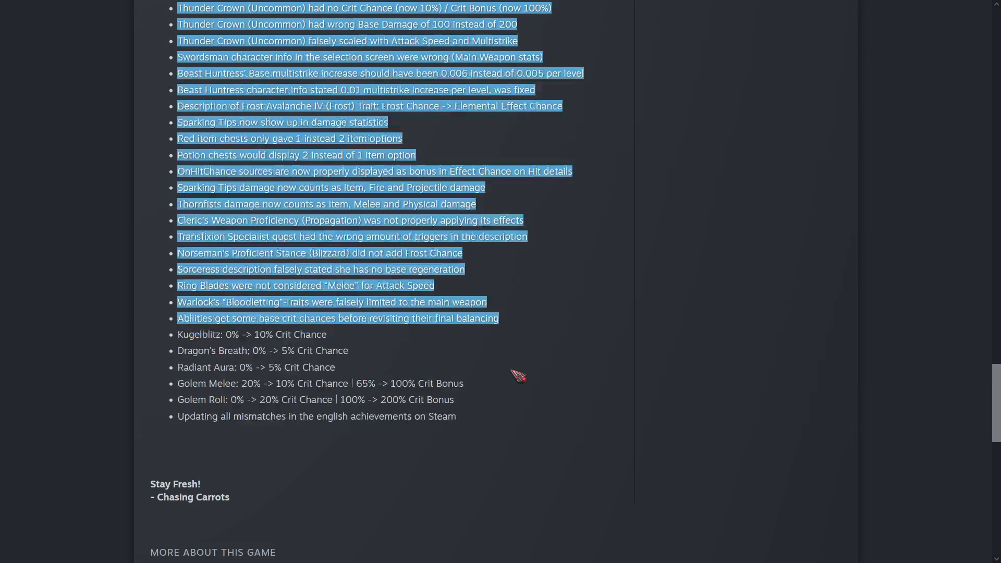
left_click(519, 372)
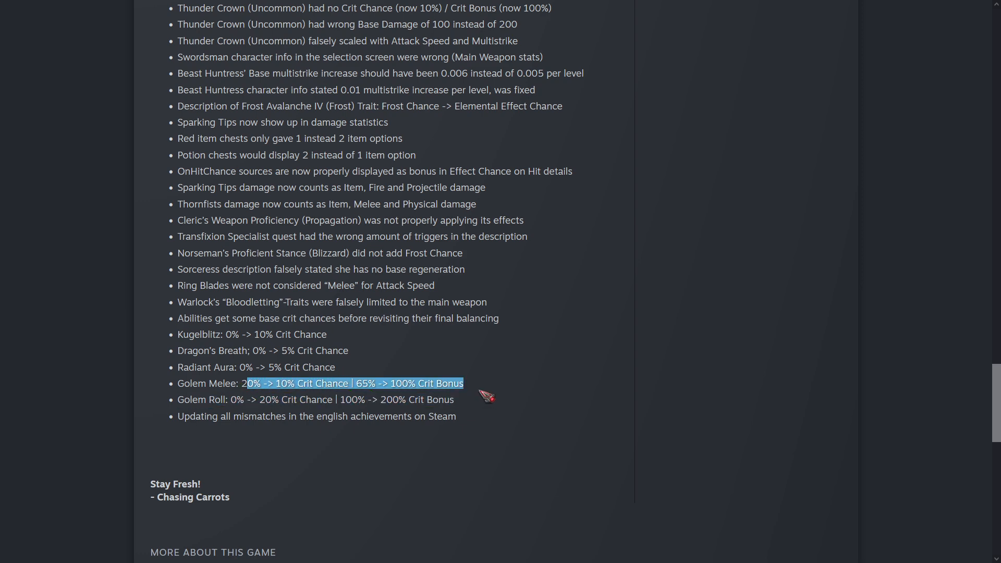
left_click(234, 399)
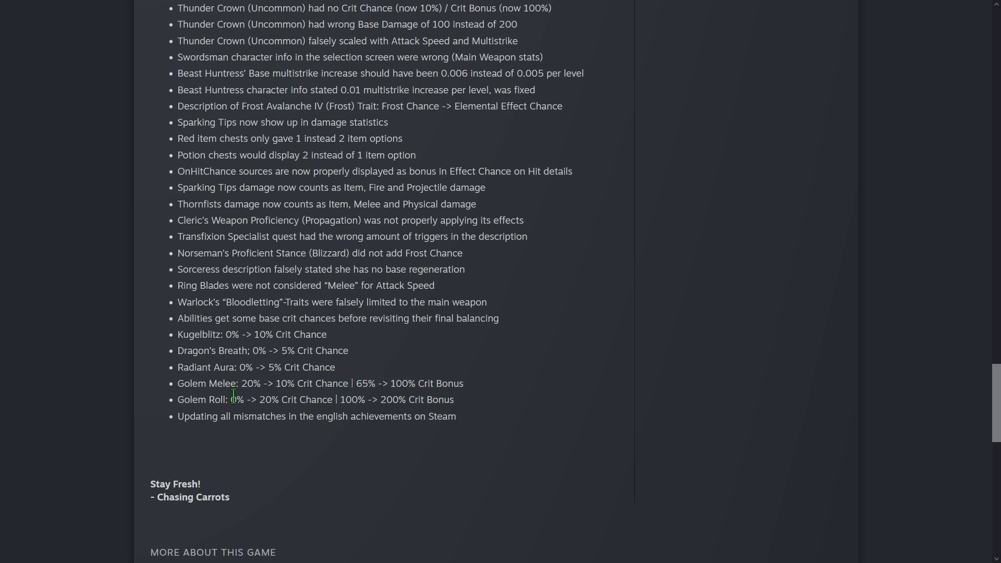
mouse_move(472, 408)
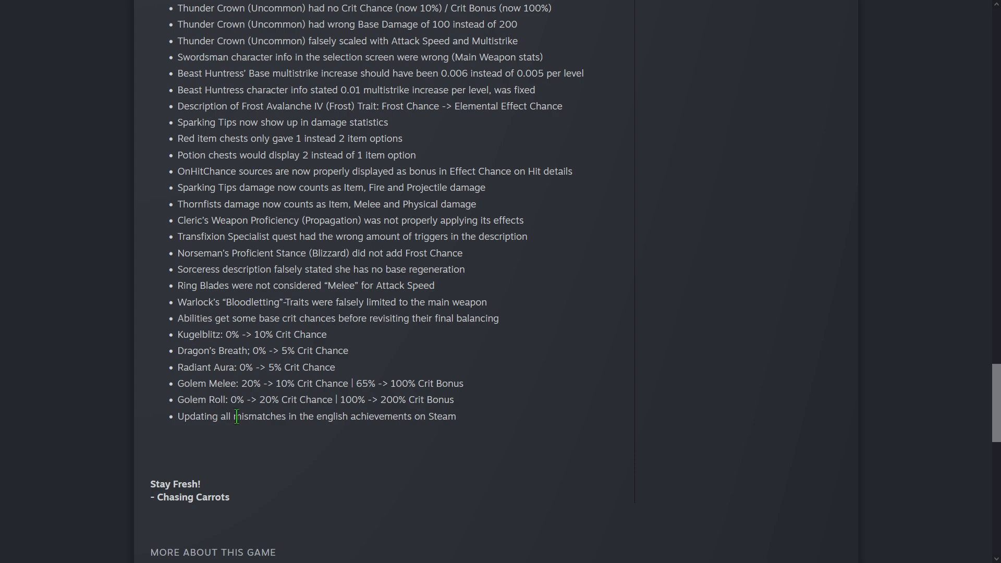
mouse_move(539, 384)
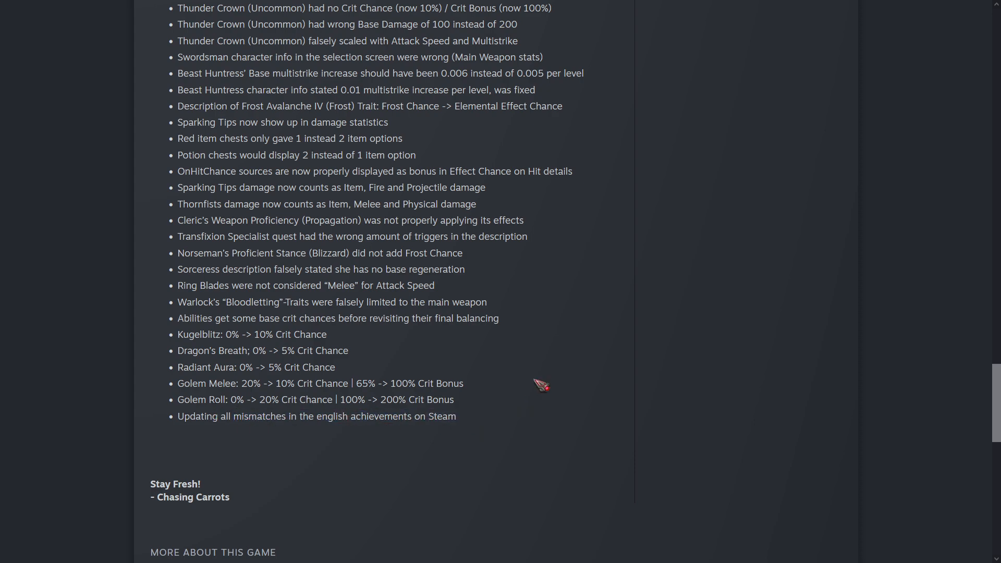
Scroll back up to the Changes, Small Features and Items notes and select a line there.
scroll("up", 3)
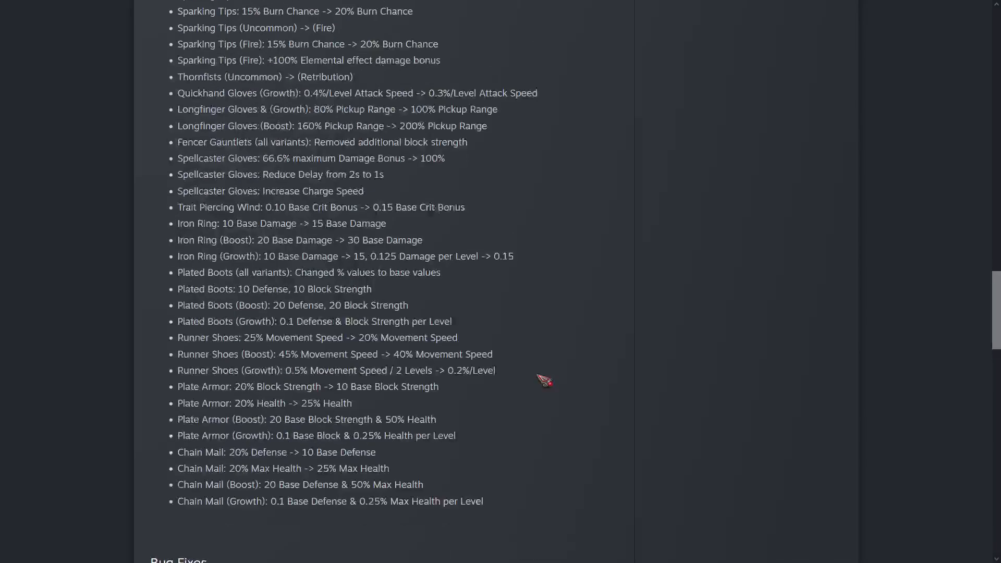
scroll("up", 3)
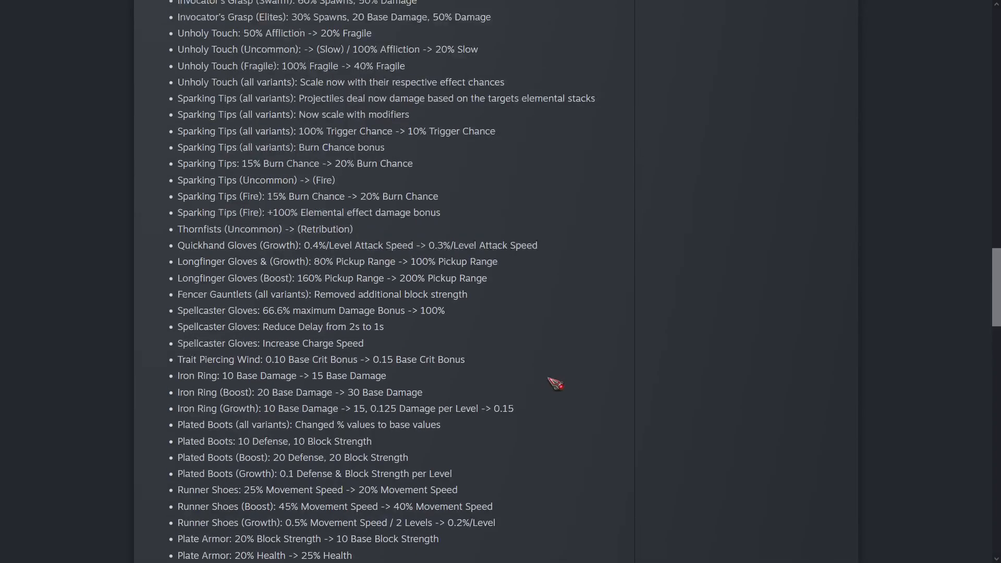
scroll("up", 3)
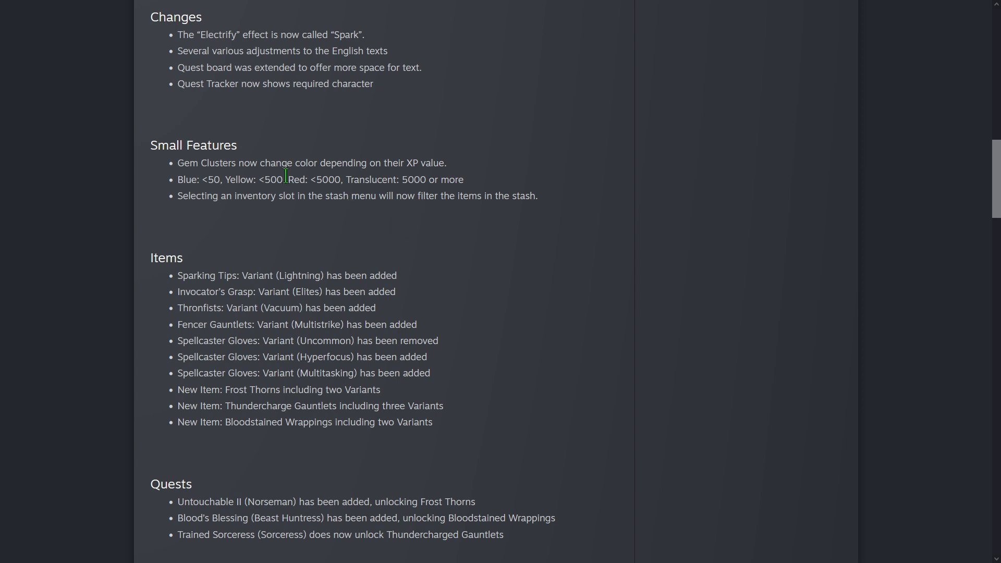
mouse_move(181, 181)
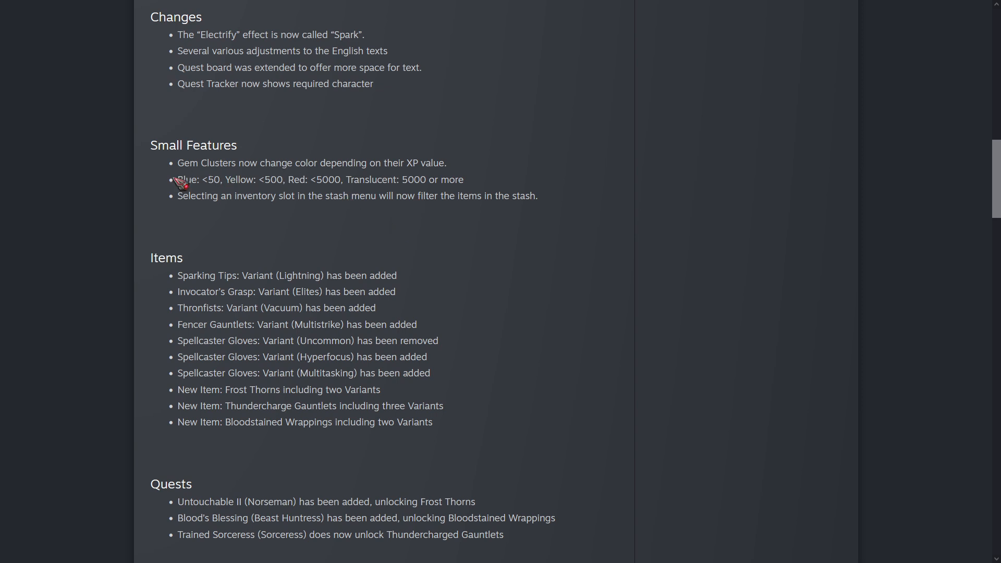
triple_click(319, 179)
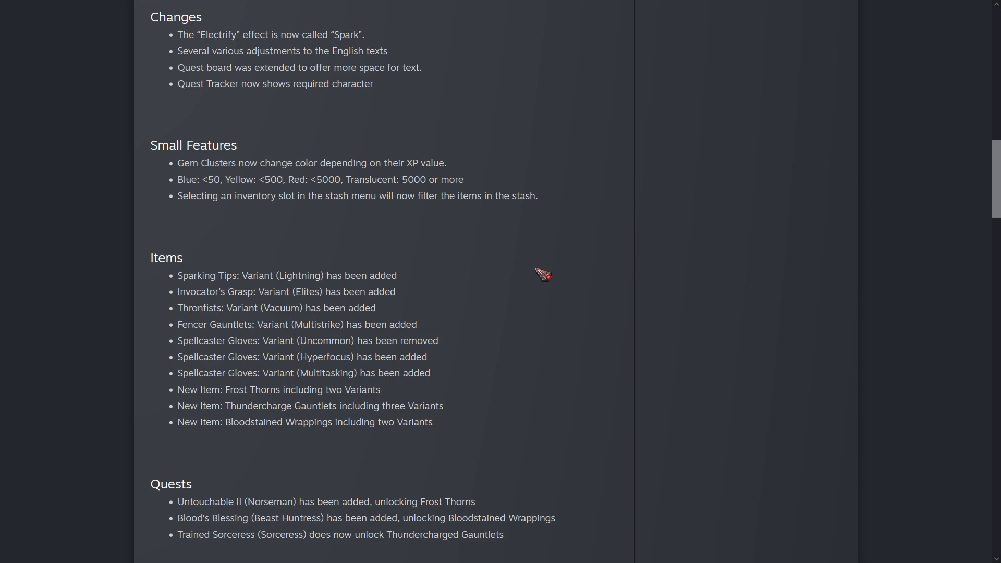
Scroll back down into the Balancing list from Hunting Gloves through Iron Ring to Plated Boots.
scroll("down", 3)
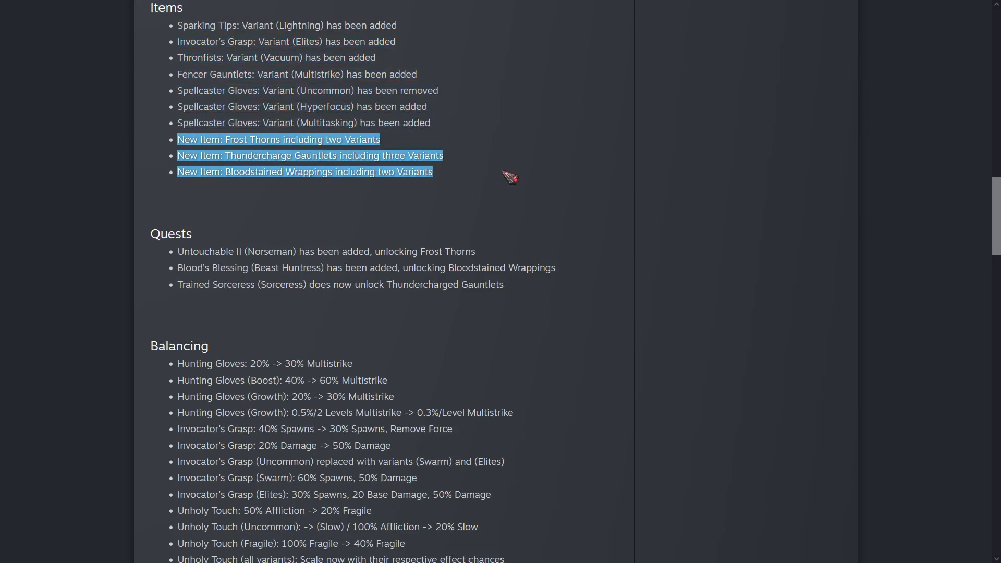
scroll("down", 3)
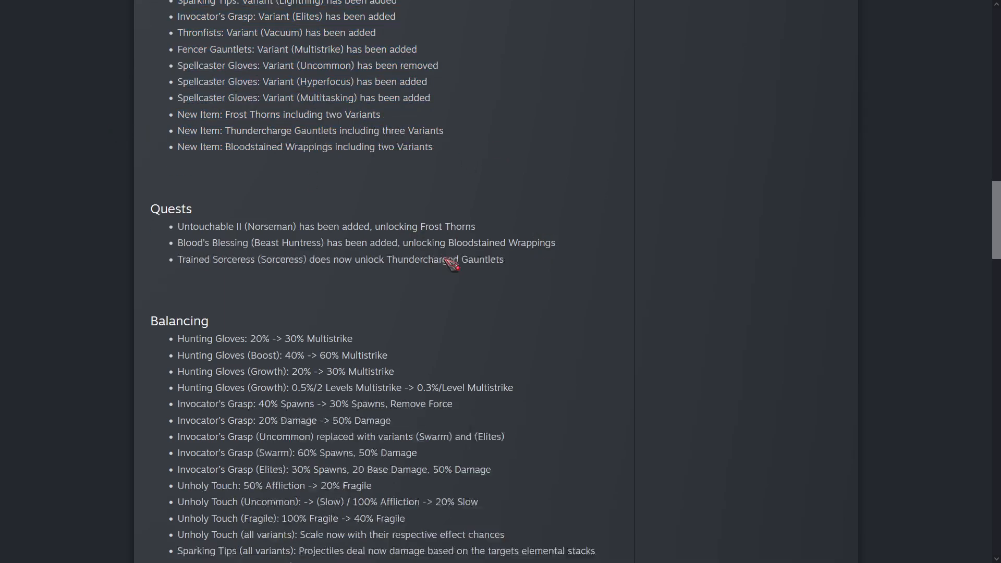
scroll("down", 3)
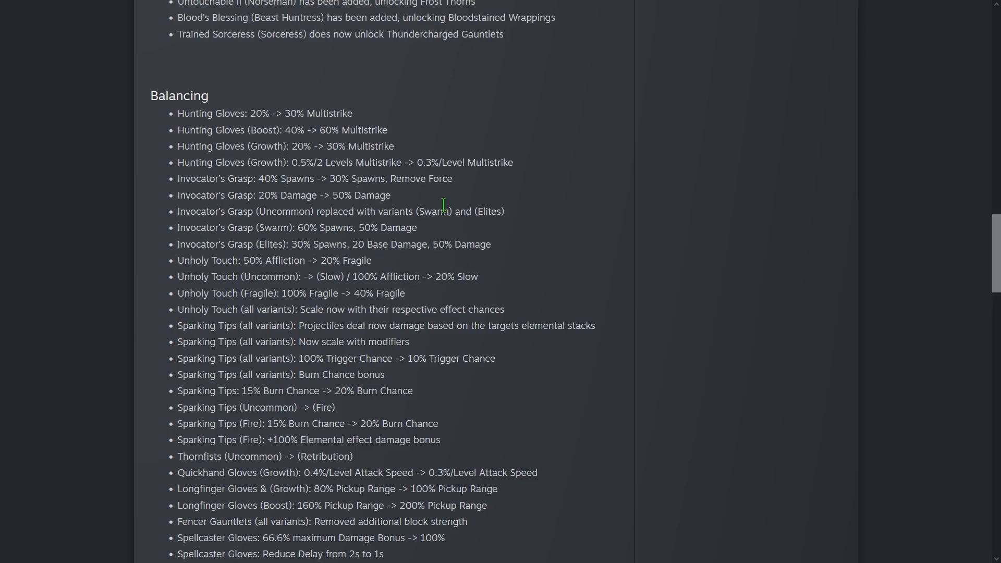
scroll("up", 3)
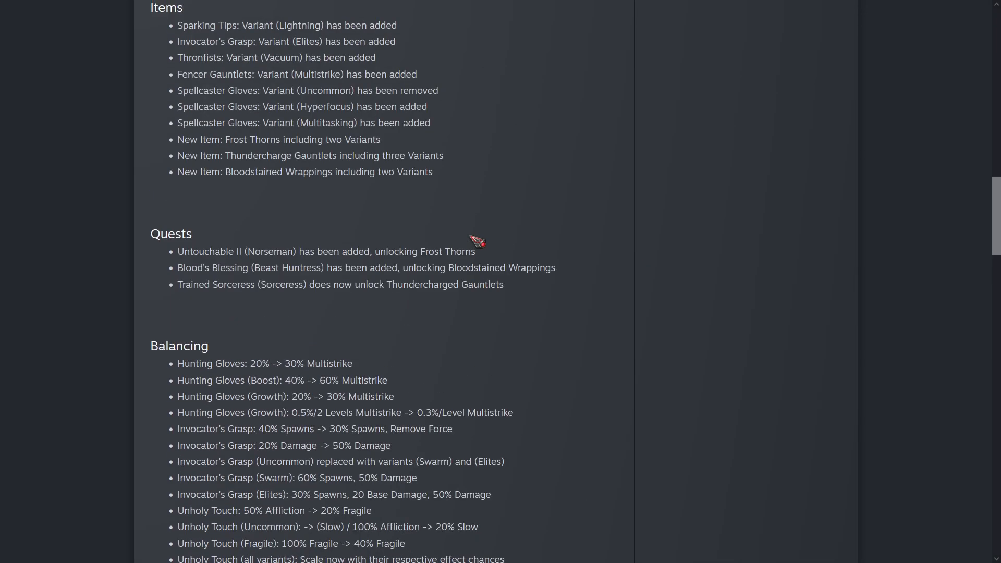
scroll("down", 3)
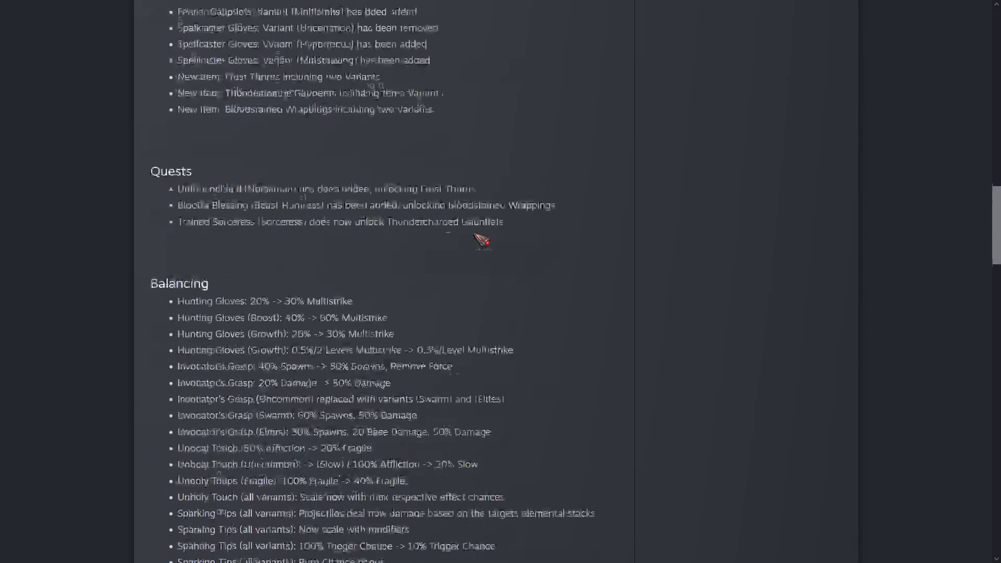
scroll("down", 3)
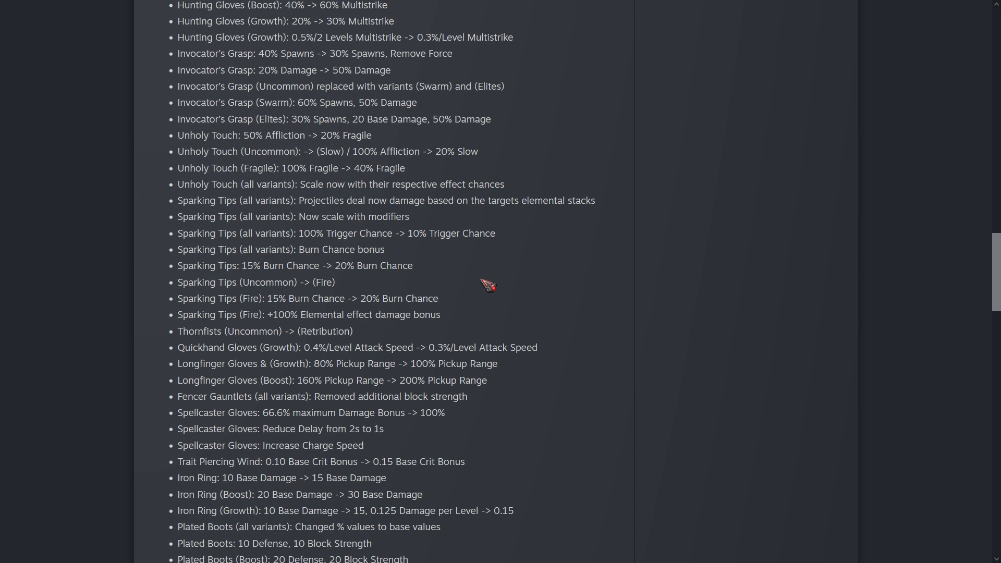
Scroll the event page back to the update's introduction with the experimental and main update dates.
scroll("down", 3)
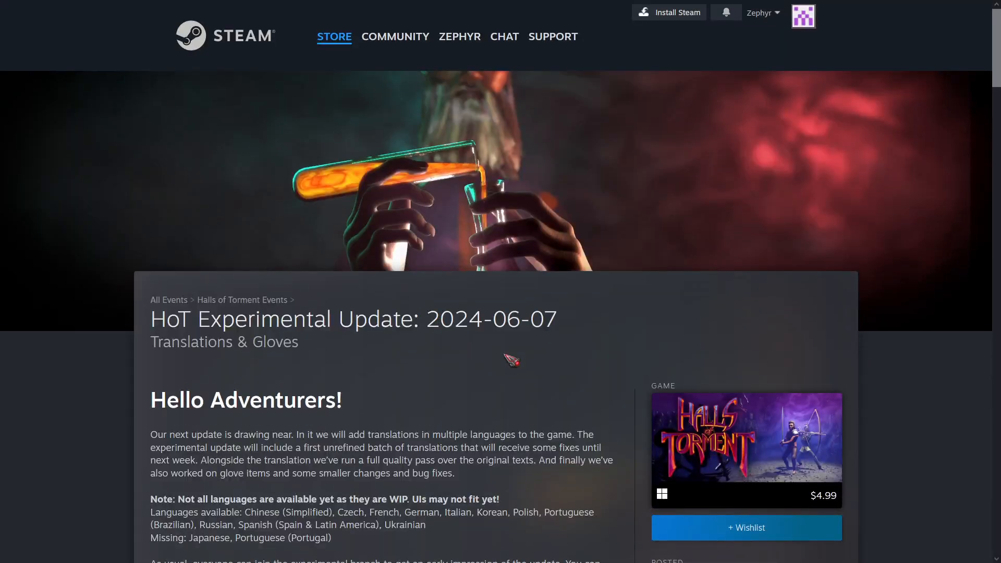
scroll("down", 3)
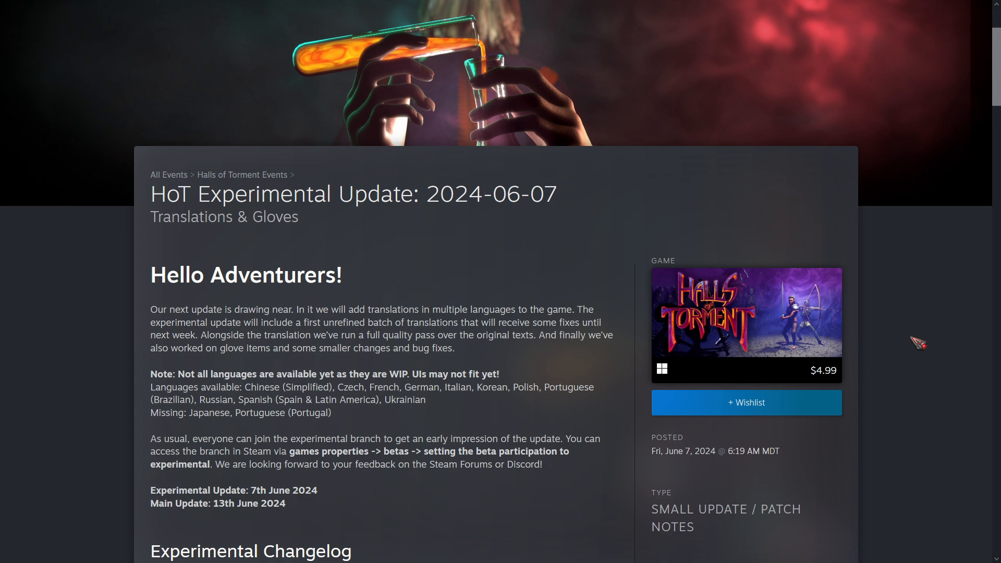
scroll("down", 3)
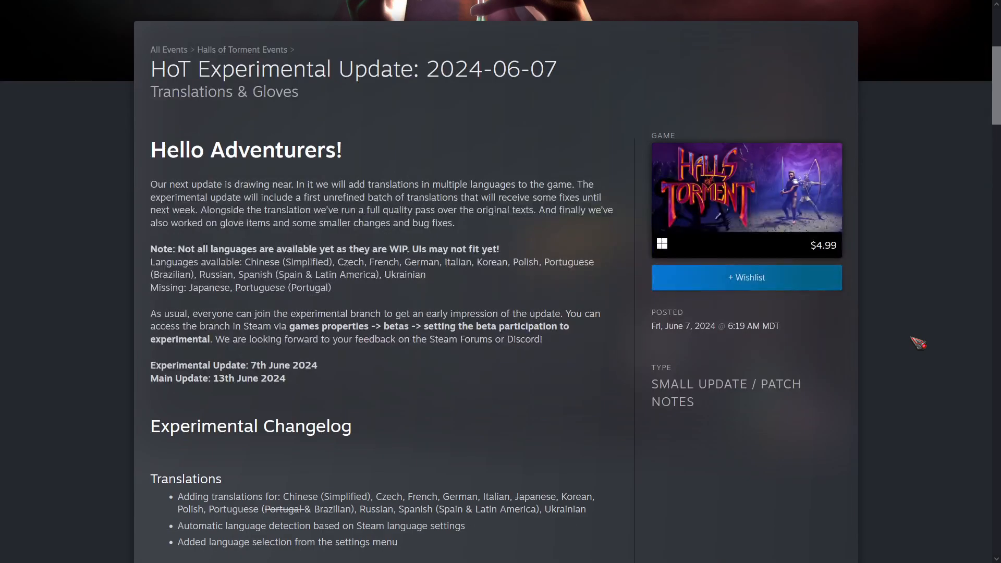
scroll("up", 3)
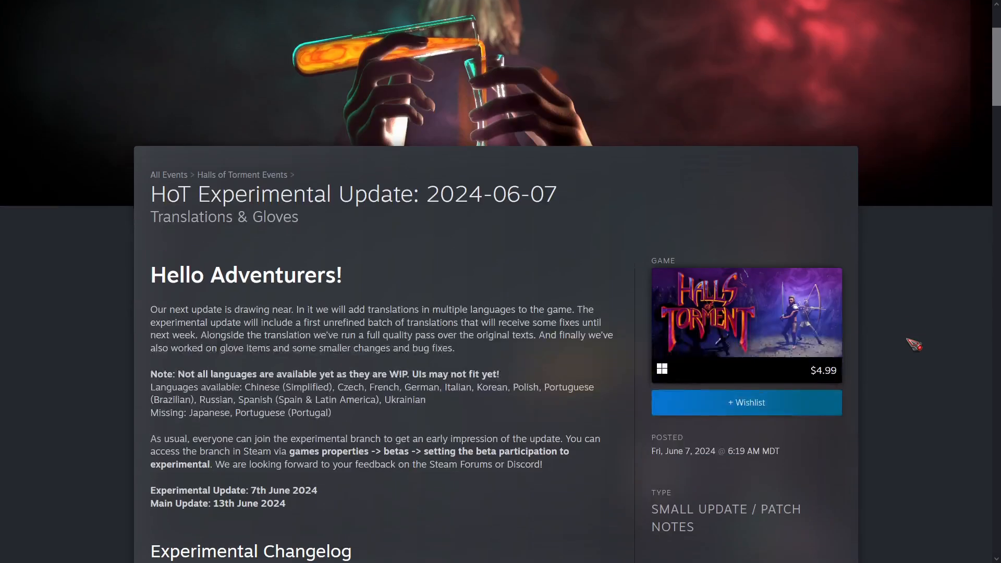